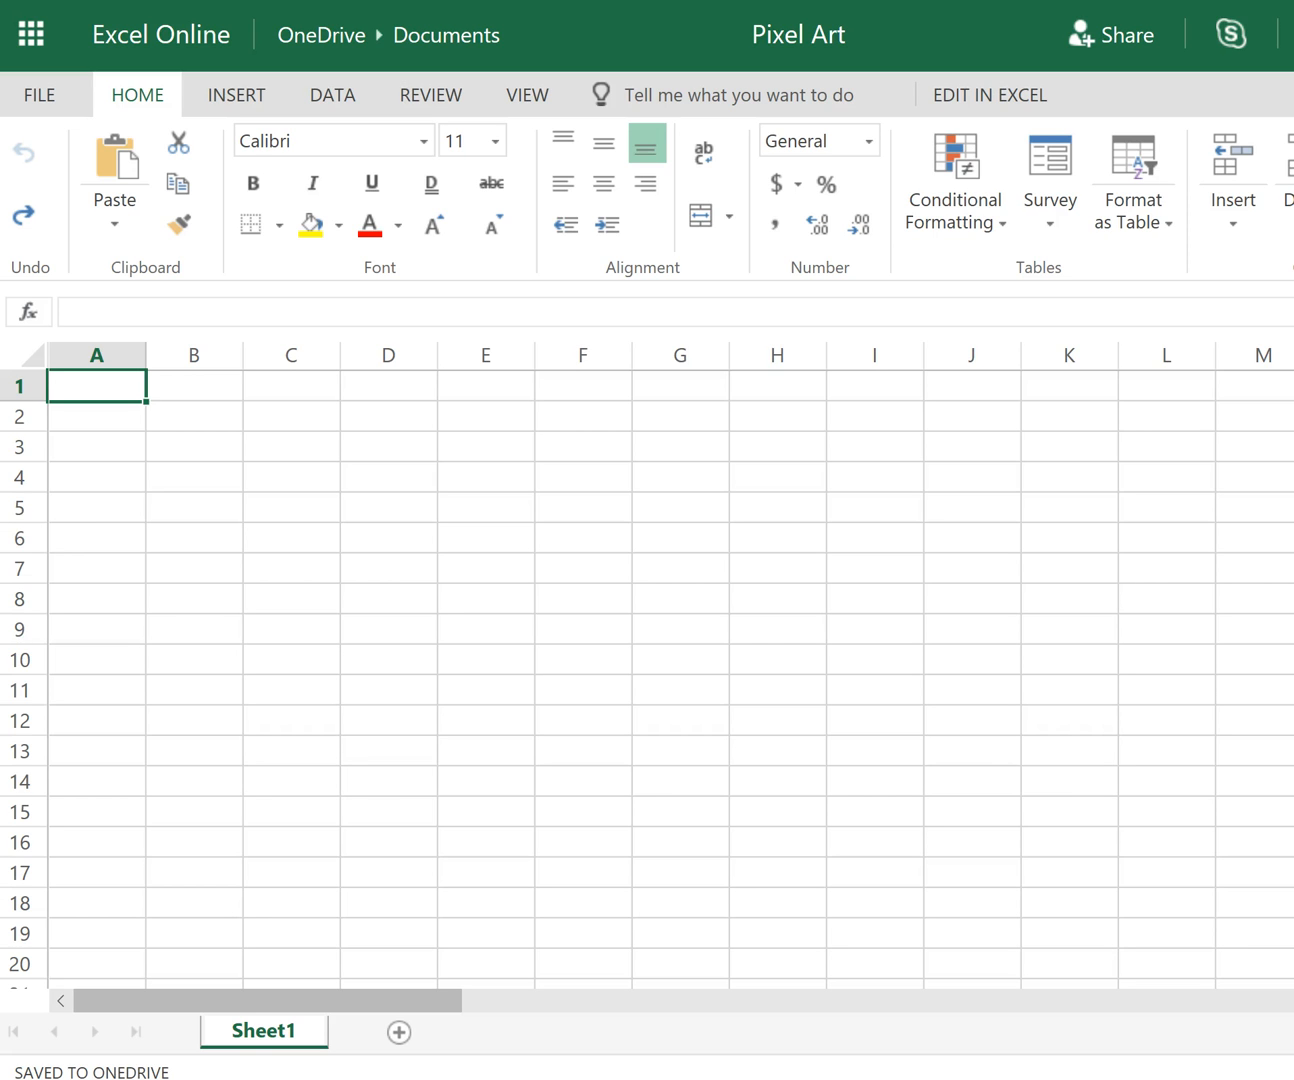
pyautogui.moveTo(90, 960)
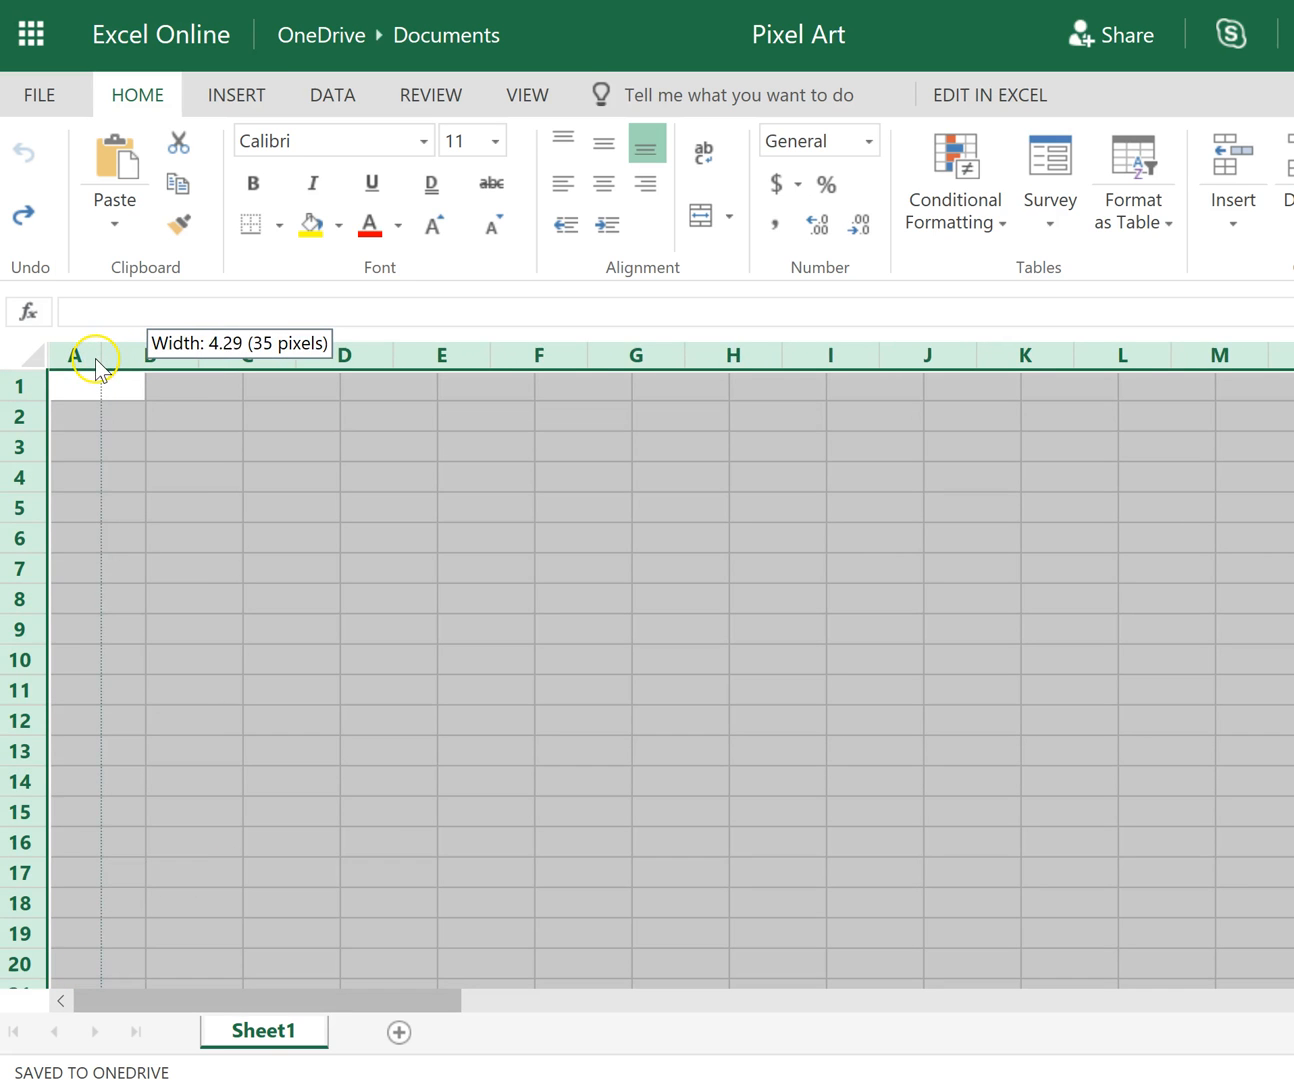
# Step: With the whole sheet selected, shrink all columns to about 35 pixels wide so cells become squares
pyautogui.moveTo(110, 355); pyautogui.dragTo(95, 355)
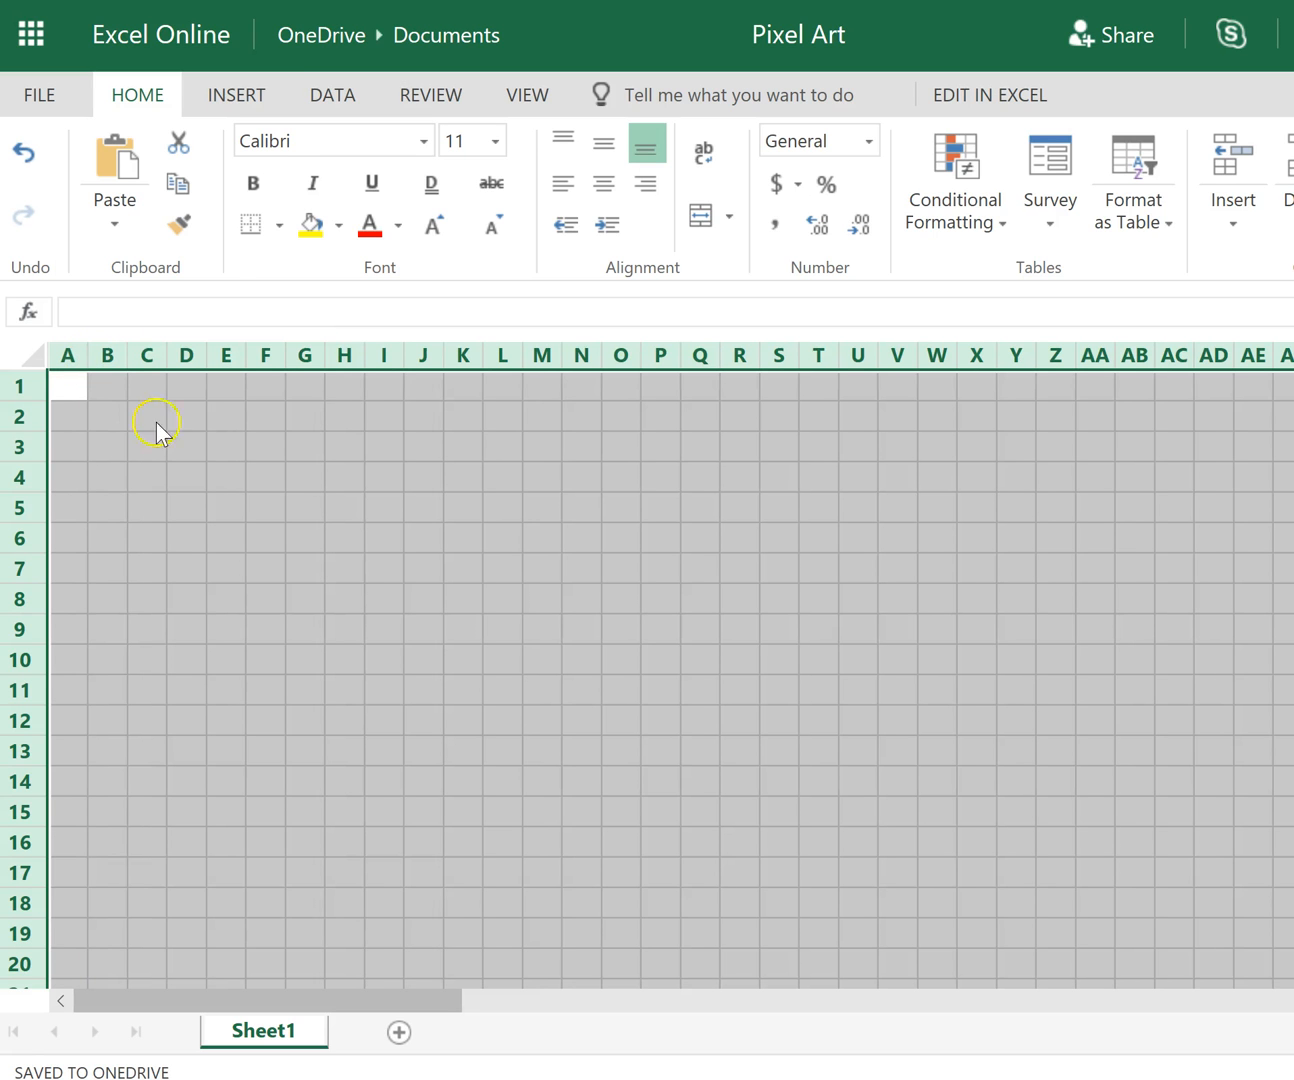
pyautogui.moveTo(245, 467)
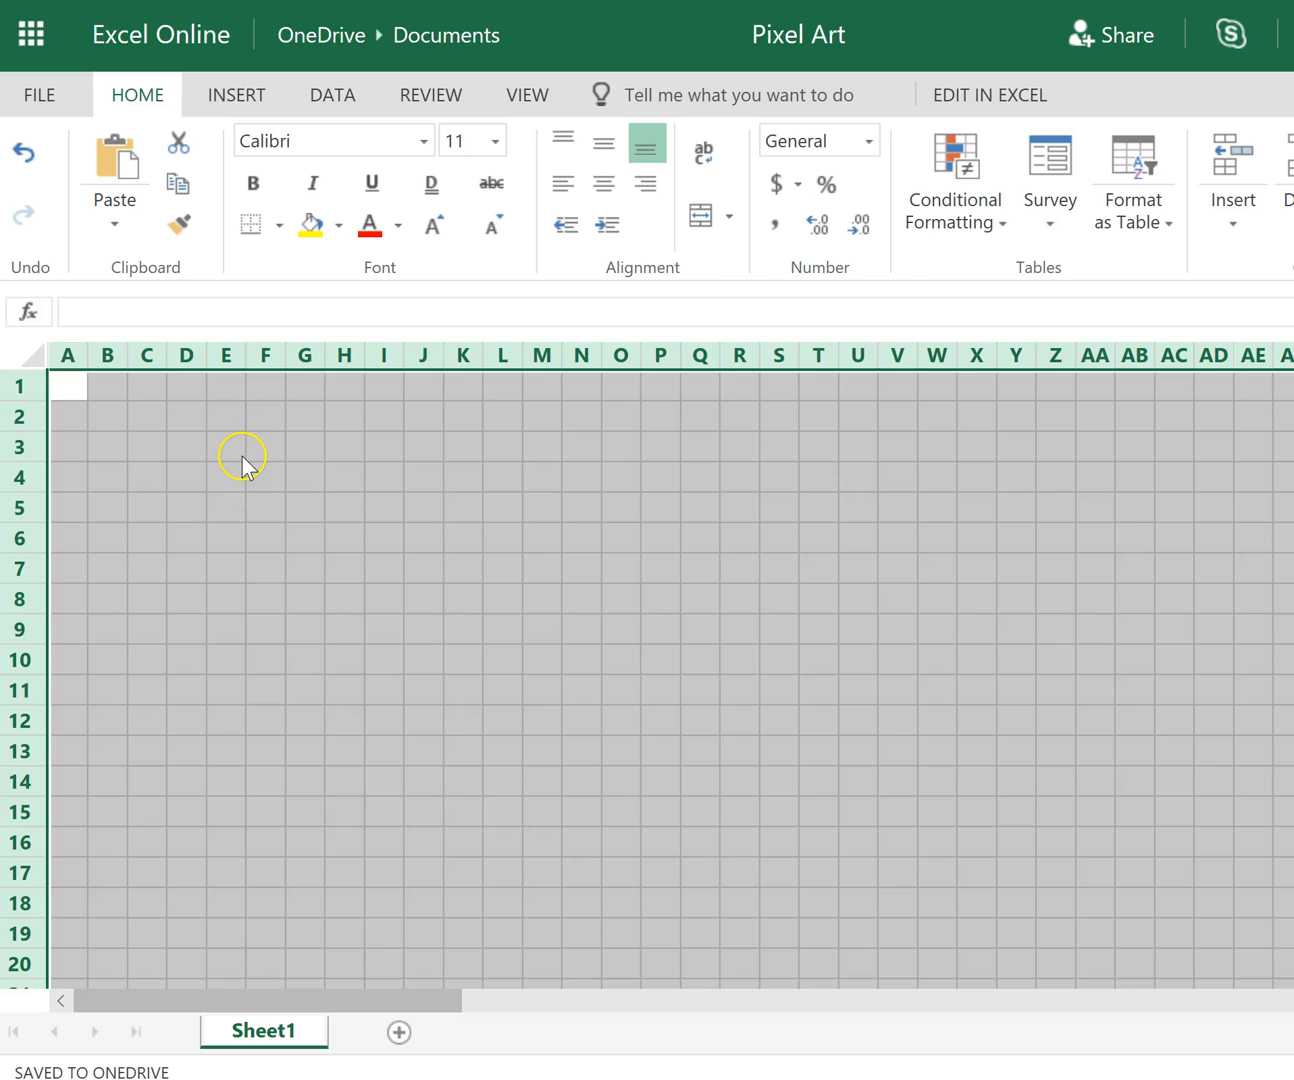
# Step: Fill K3:O3 and then J4:P4 yellow as the top two canopy rows
pyautogui.click(225, 446)
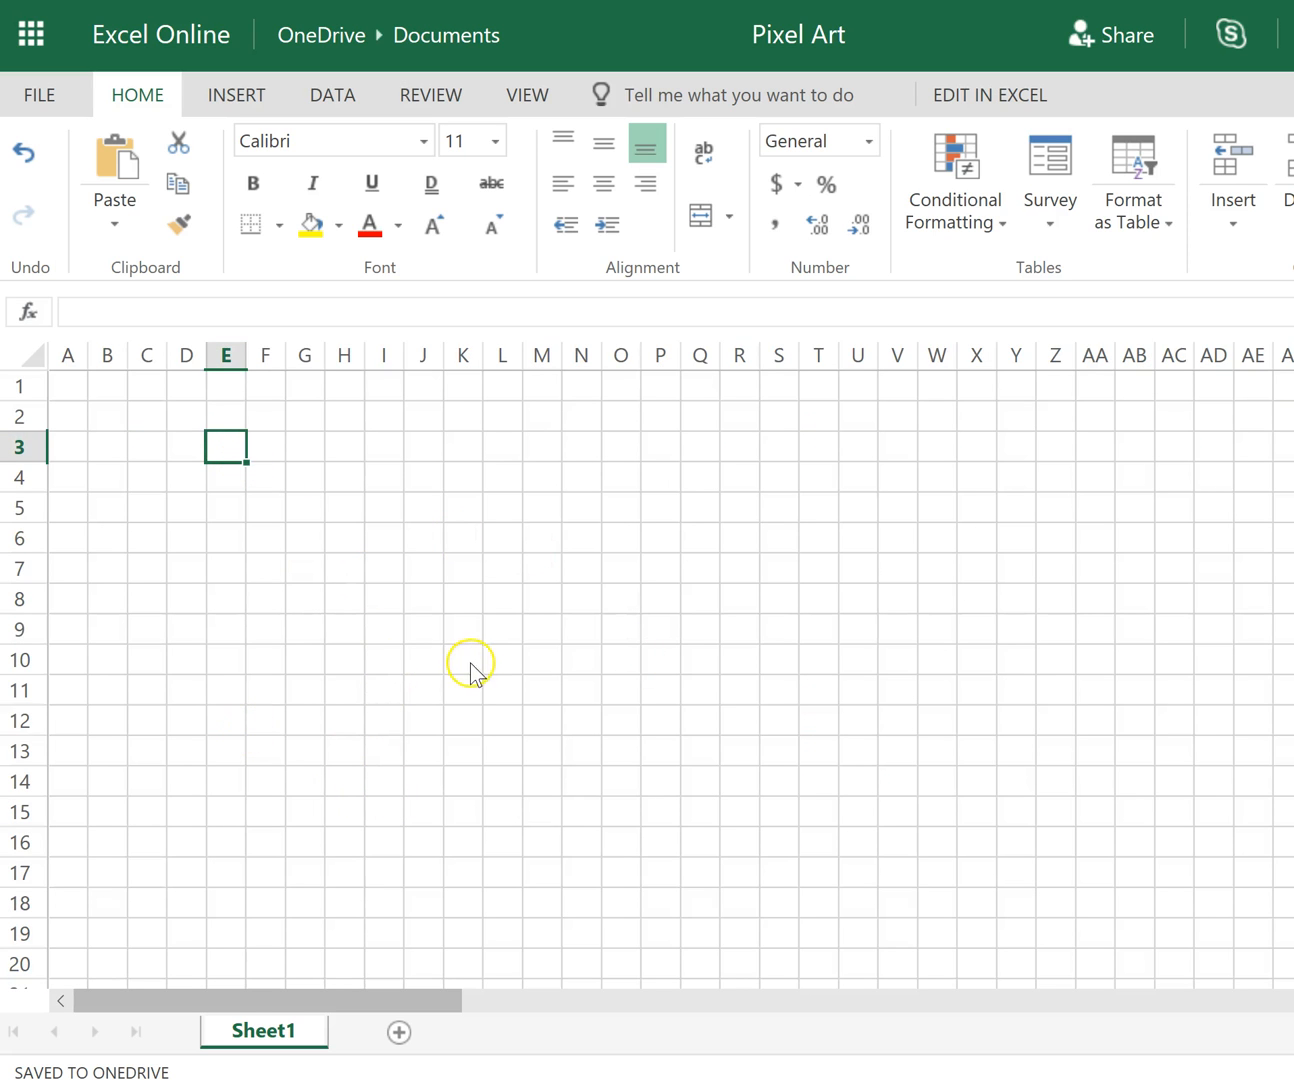
pyautogui.moveTo(398, 503)
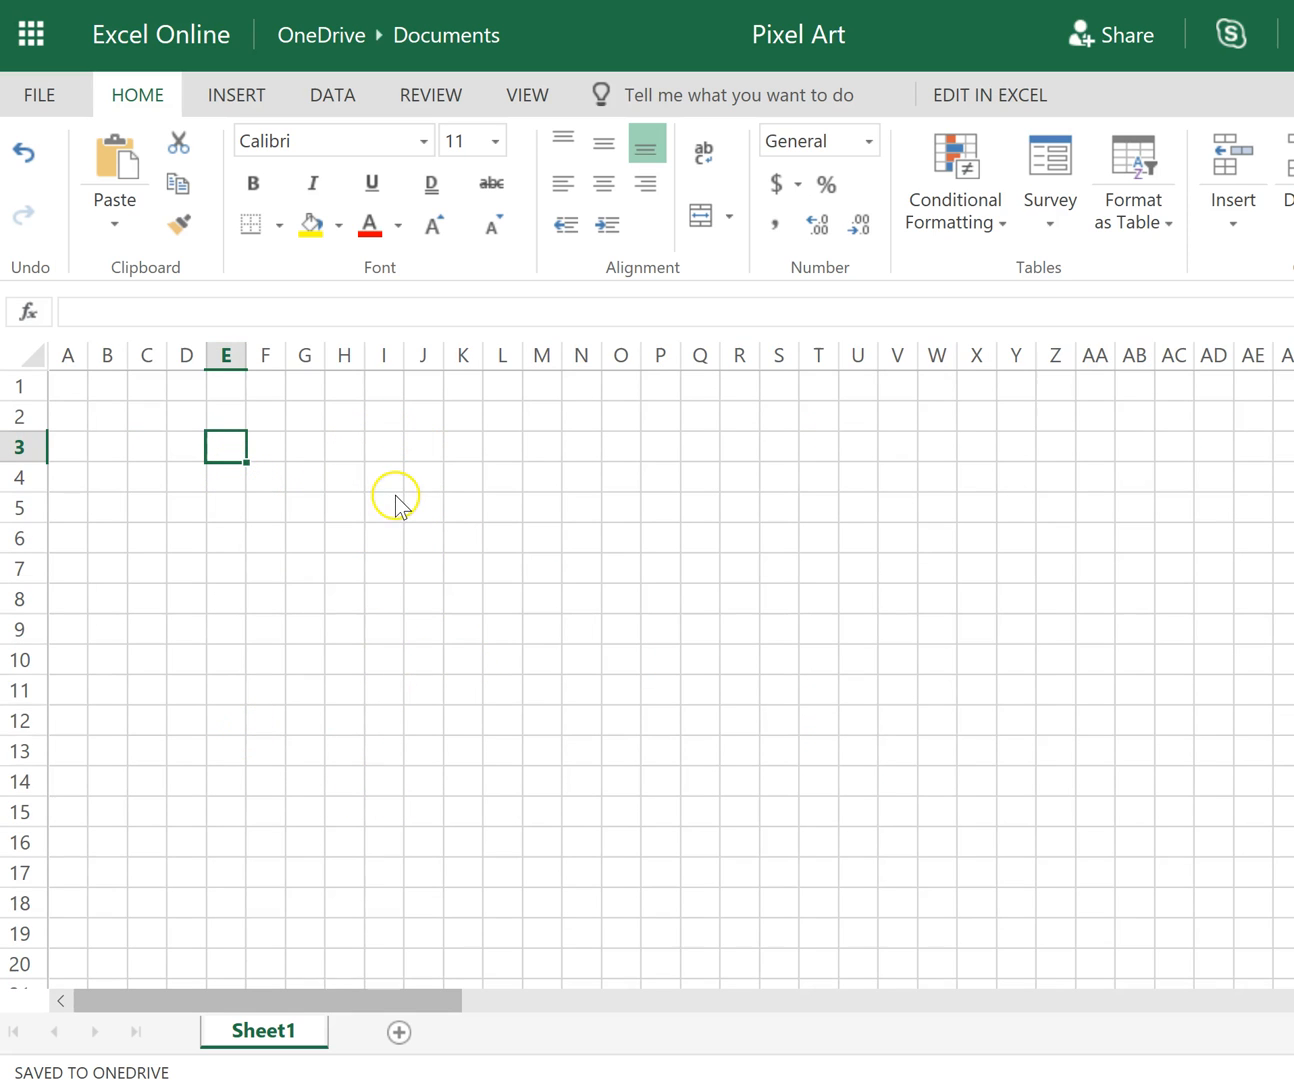
pyautogui.click(461, 447)
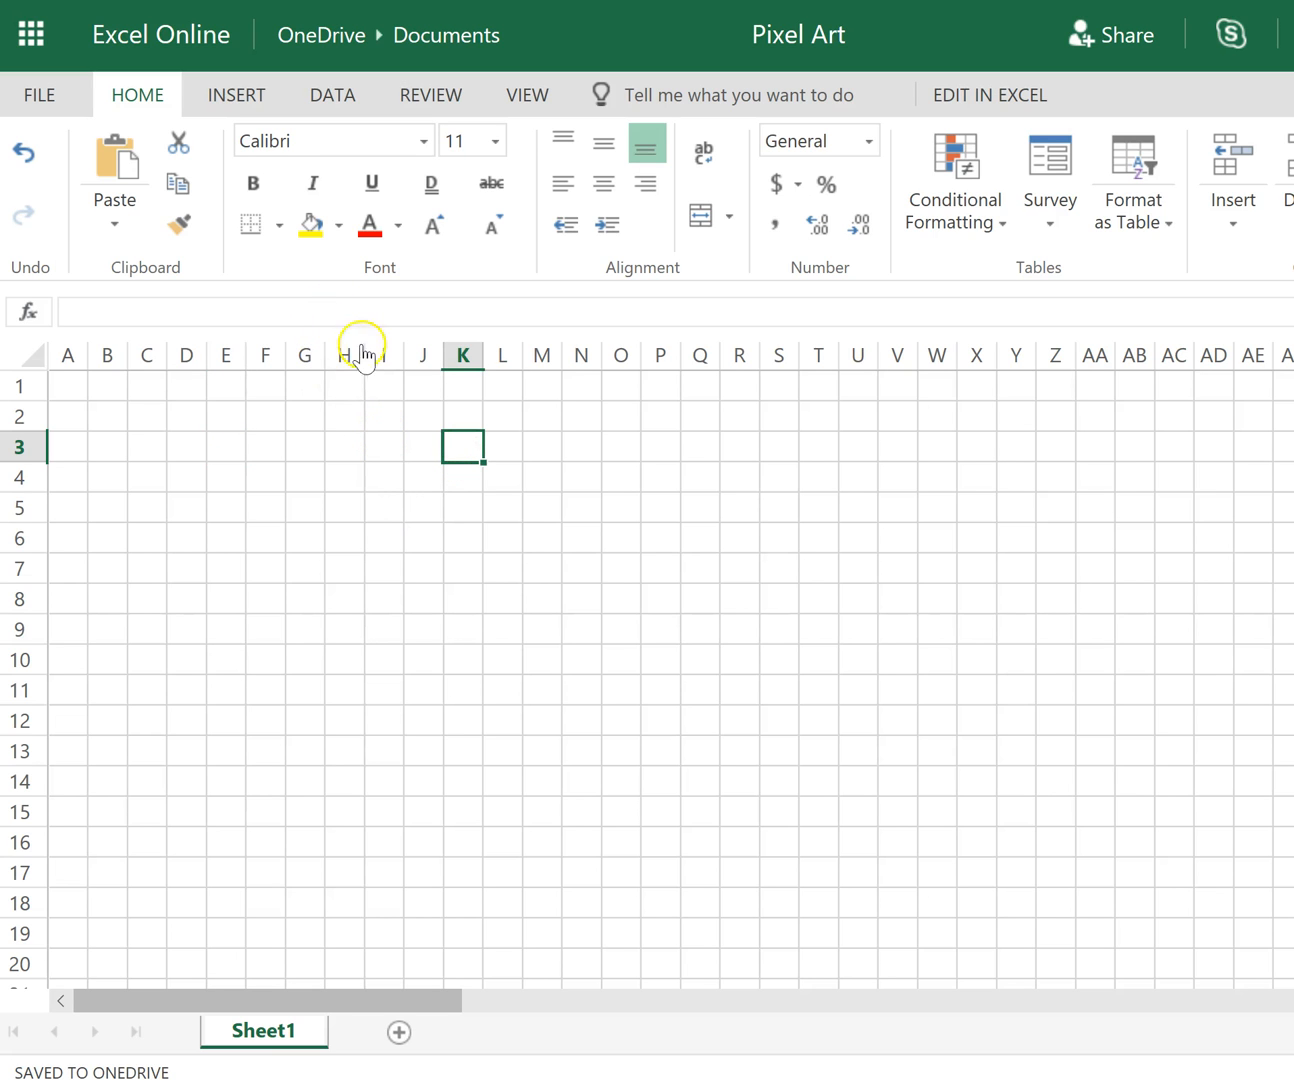
pyautogui.click(338, 224)
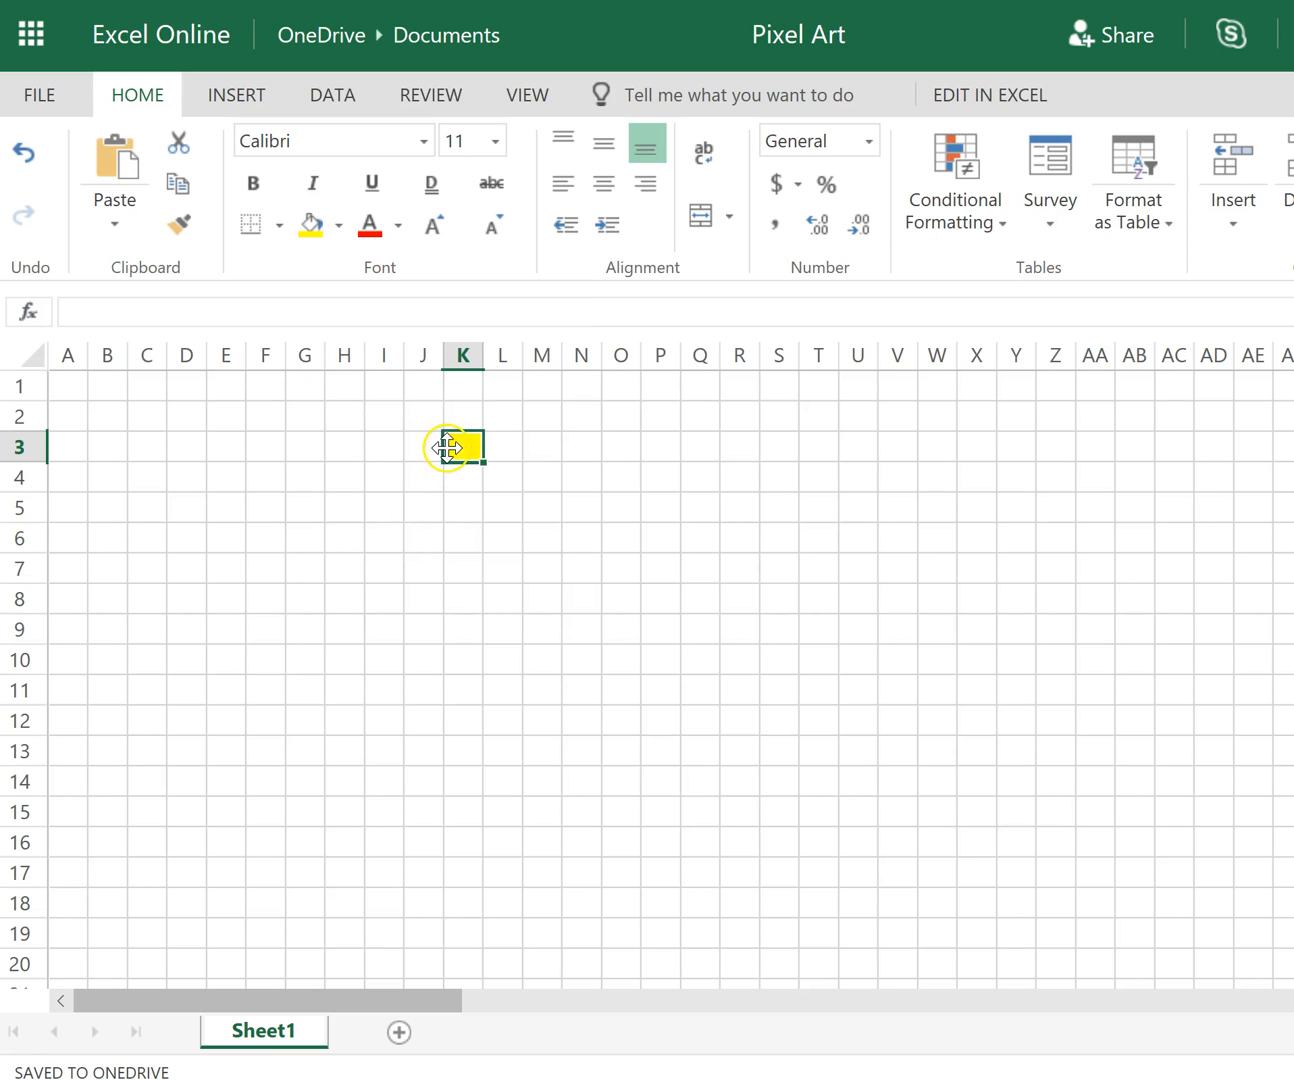
pyautogui.moveTo(460, 447); pyautogui.dragTo(578, 465)
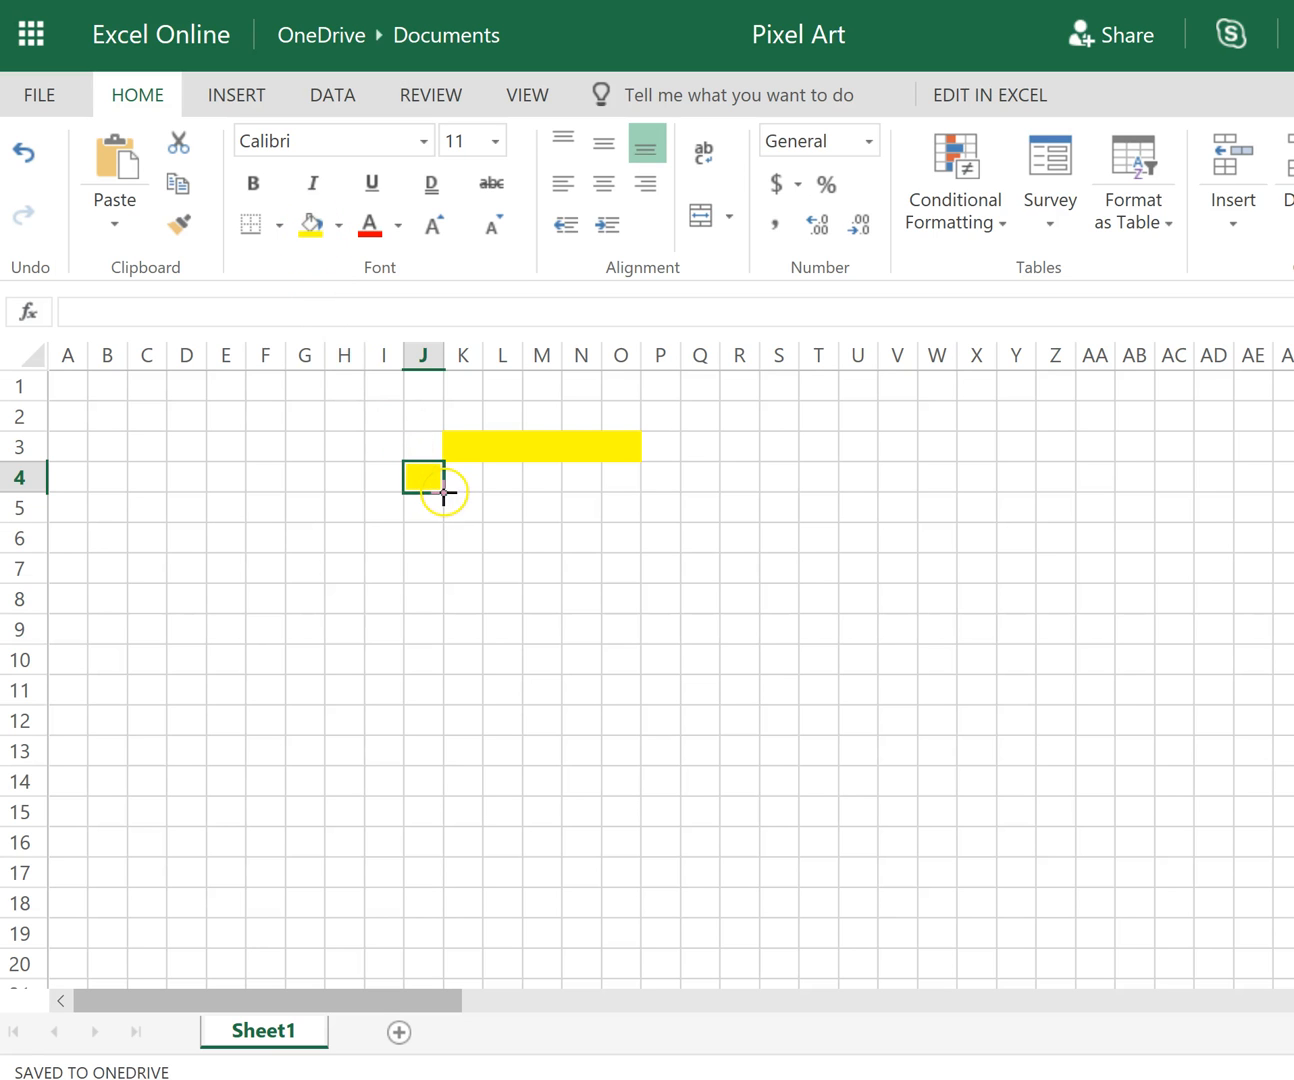
pyautogui.moveTo(421, 477); pyautogui.dragTo(654, 477)
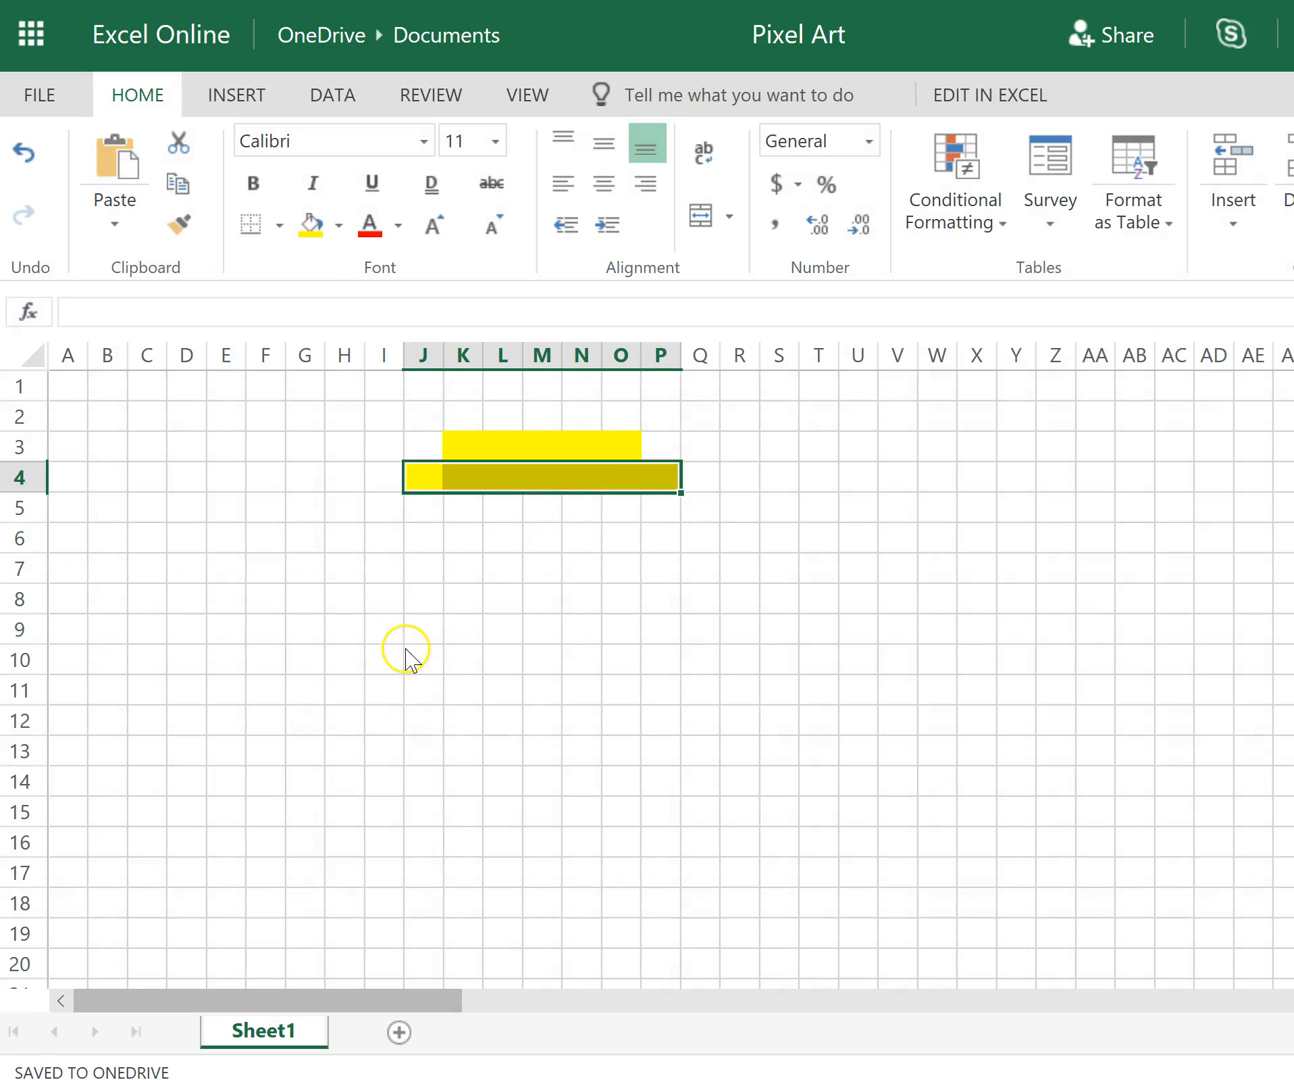
pyautogui.click(341, 227)
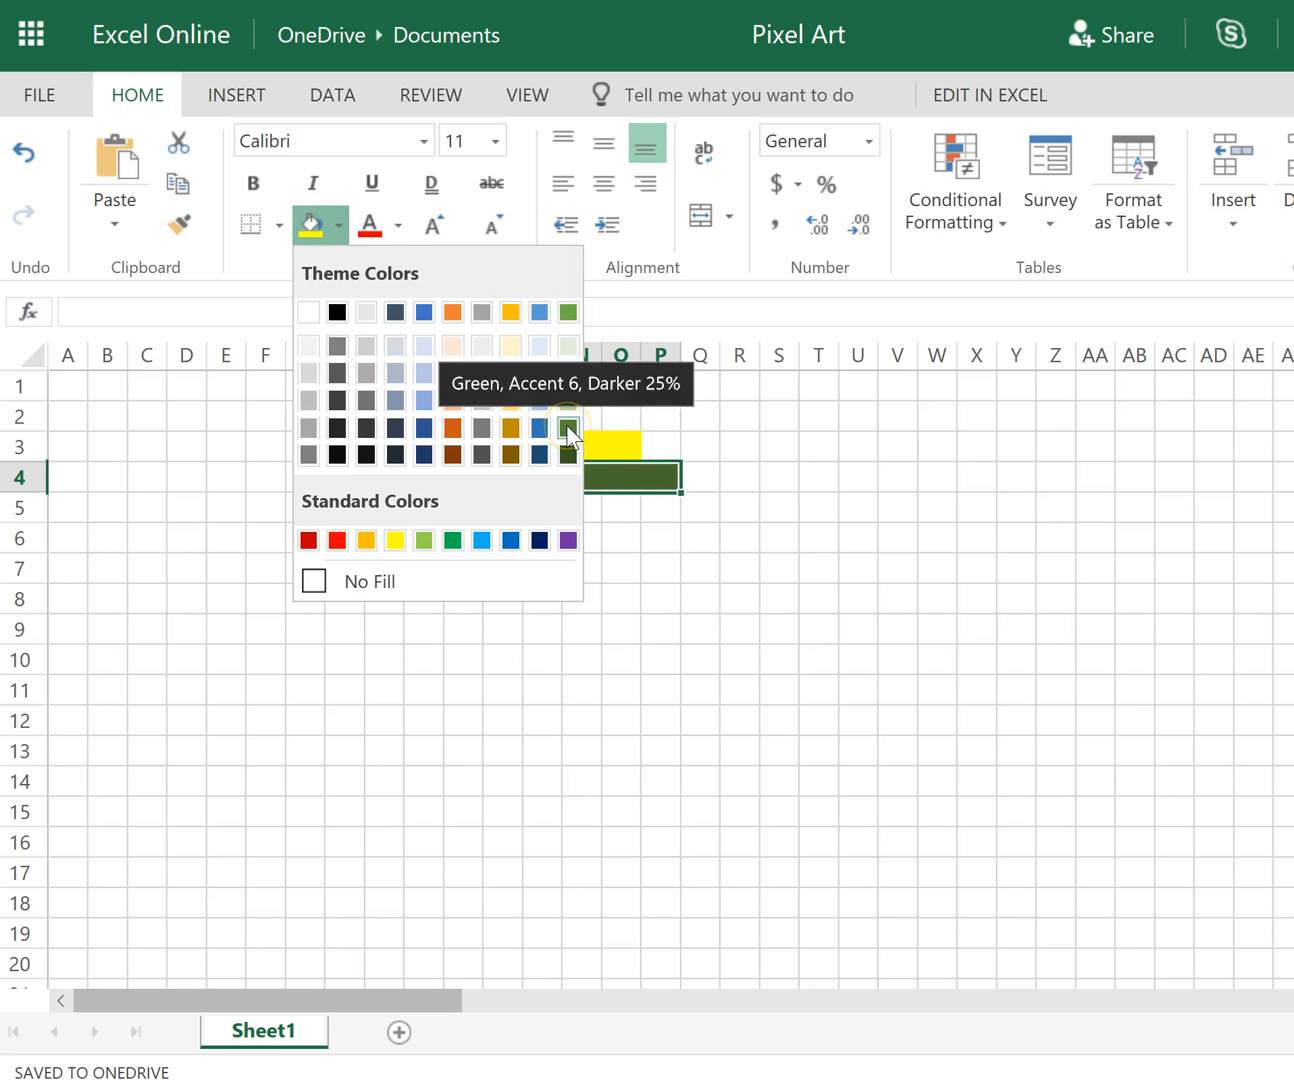
# Step: Recolour the canopy Green, Accent 6, Darker 25% and fill row 6 across K to O
pyautogui.click(569, 426)
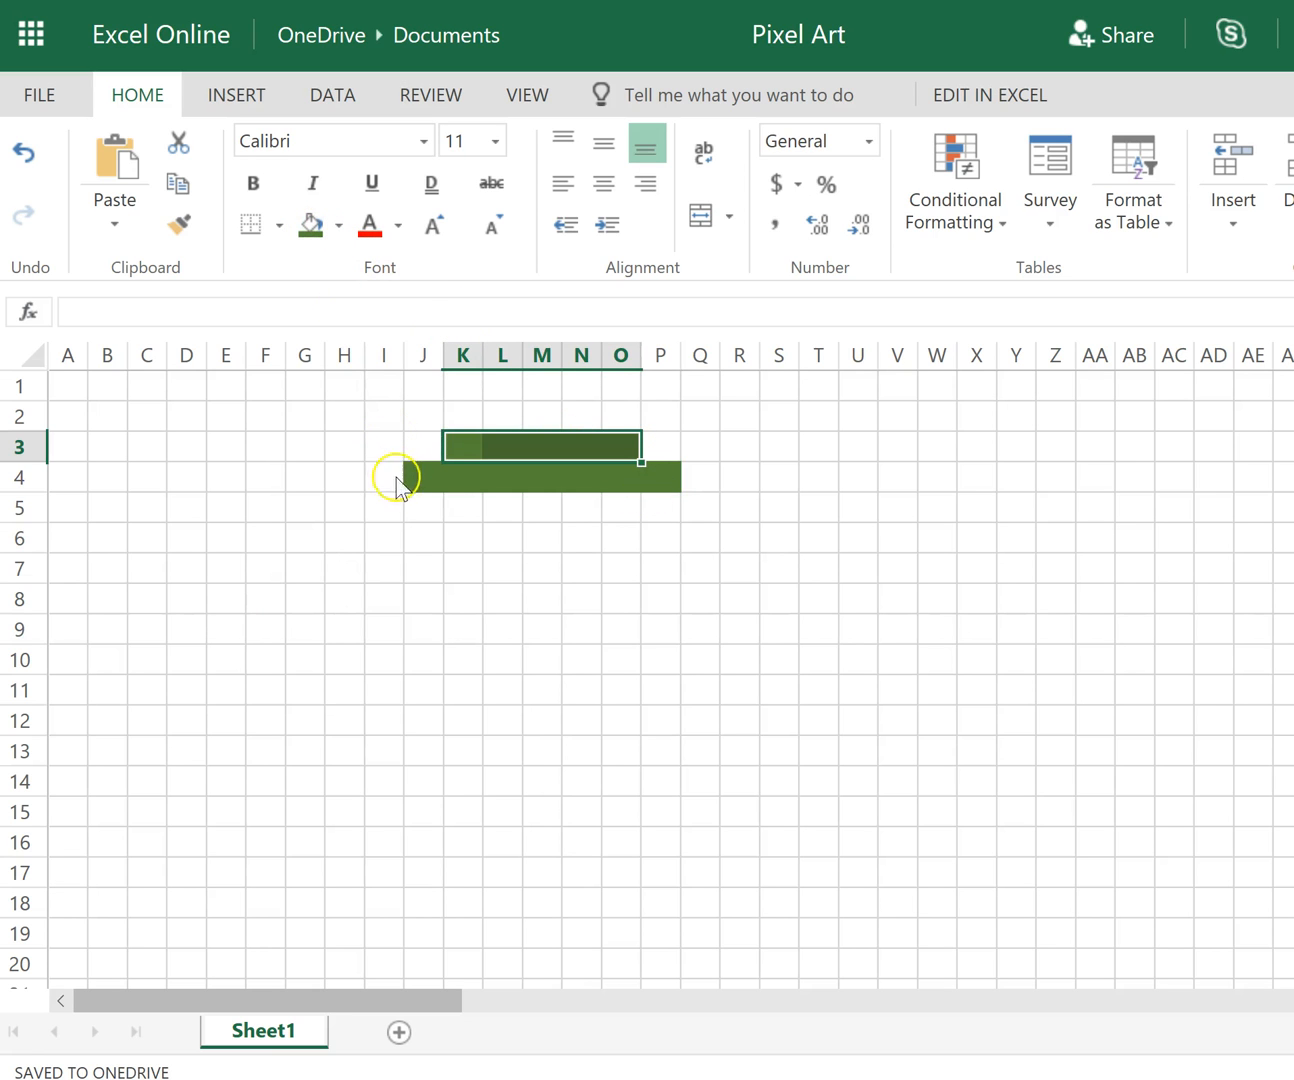
pyautogui.moveTo(418, 520)
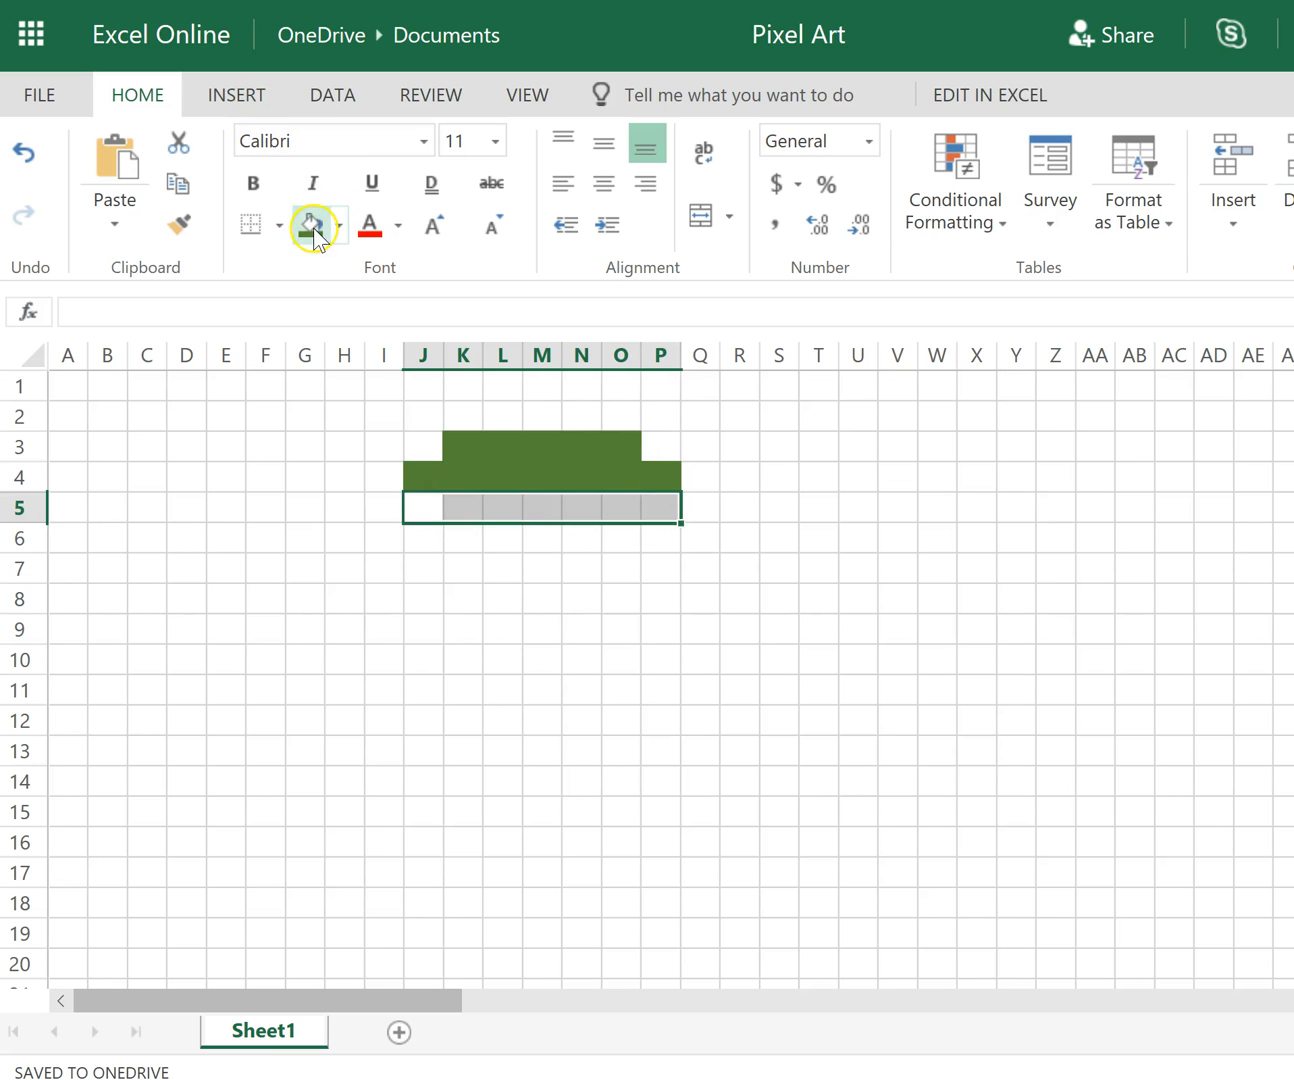
pyautogui.click(309, 225)
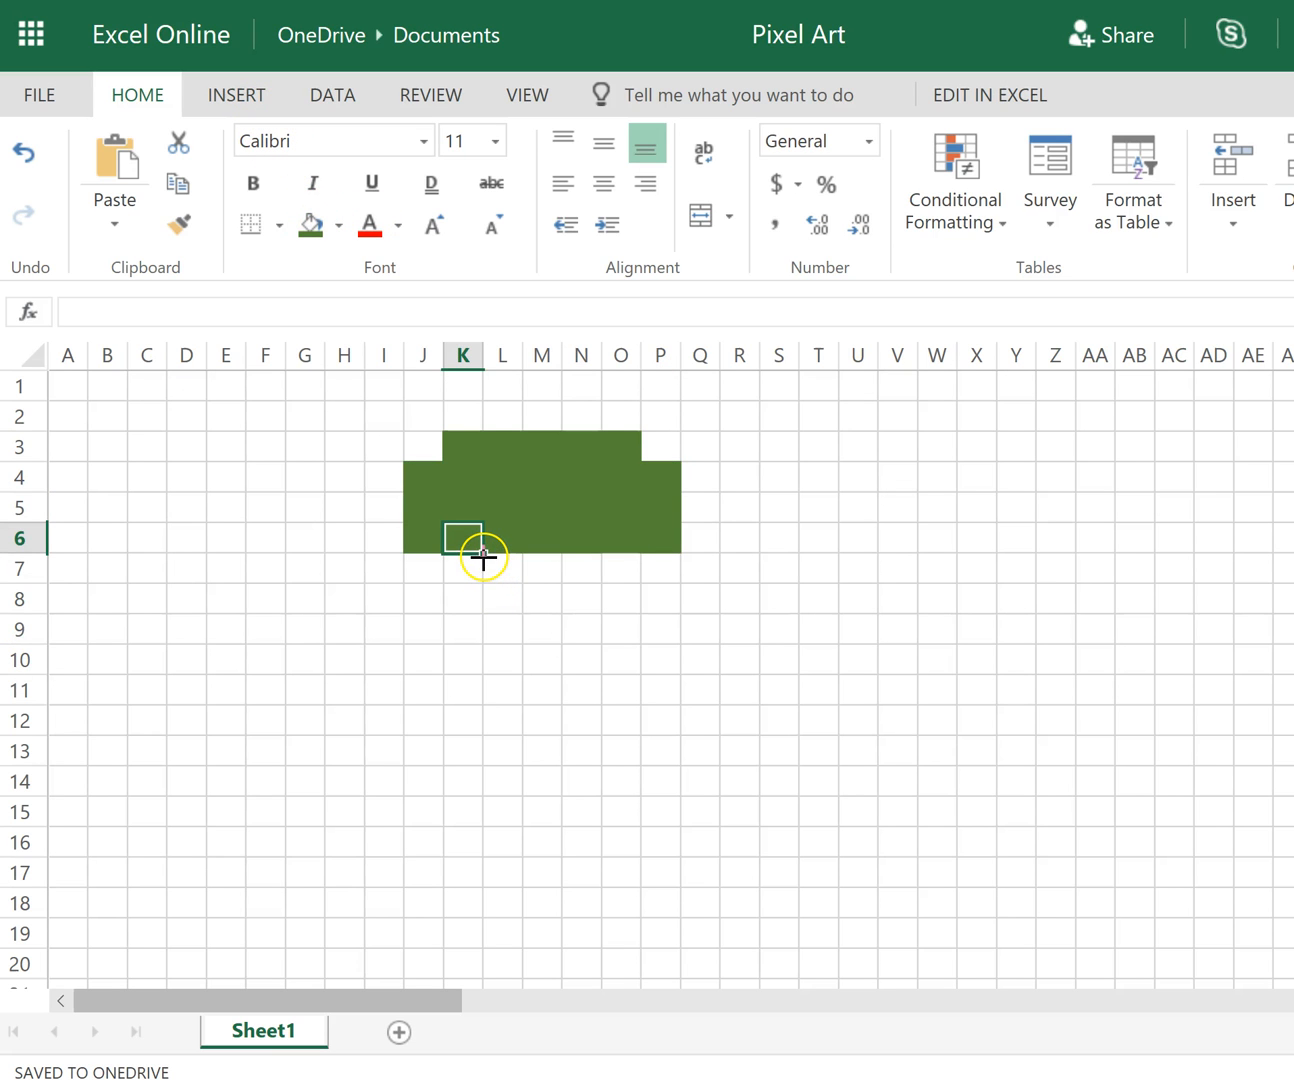
pyautogui.moveTo(483, 537); pyautogui.dragTo(540, 537)
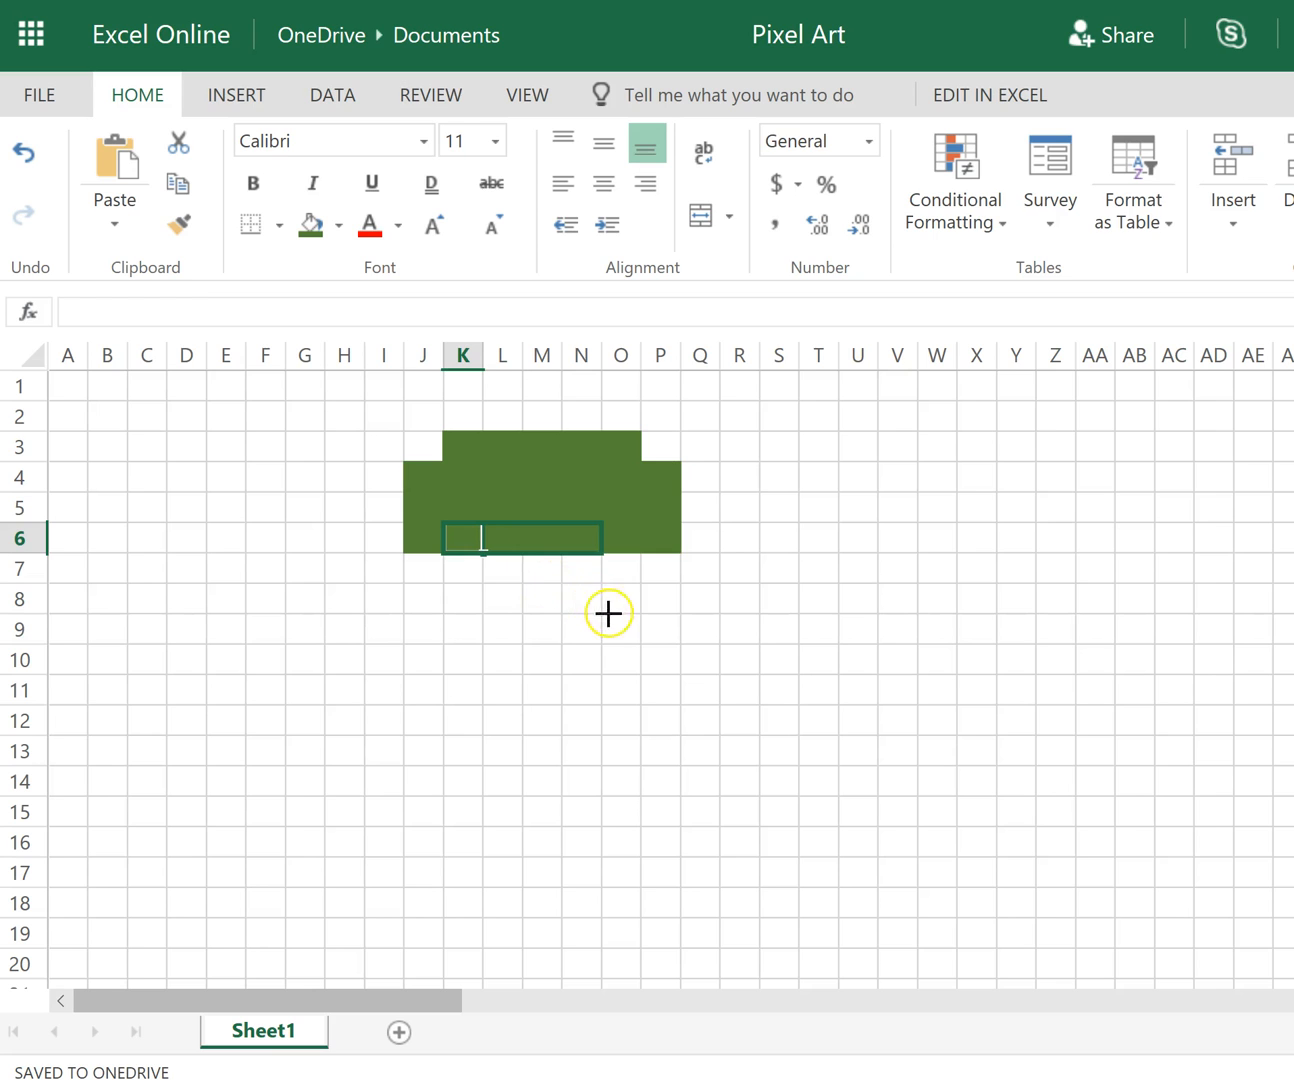
pyautogui.moveTo(450, 538); pyautogui.dragTo(620, 538)
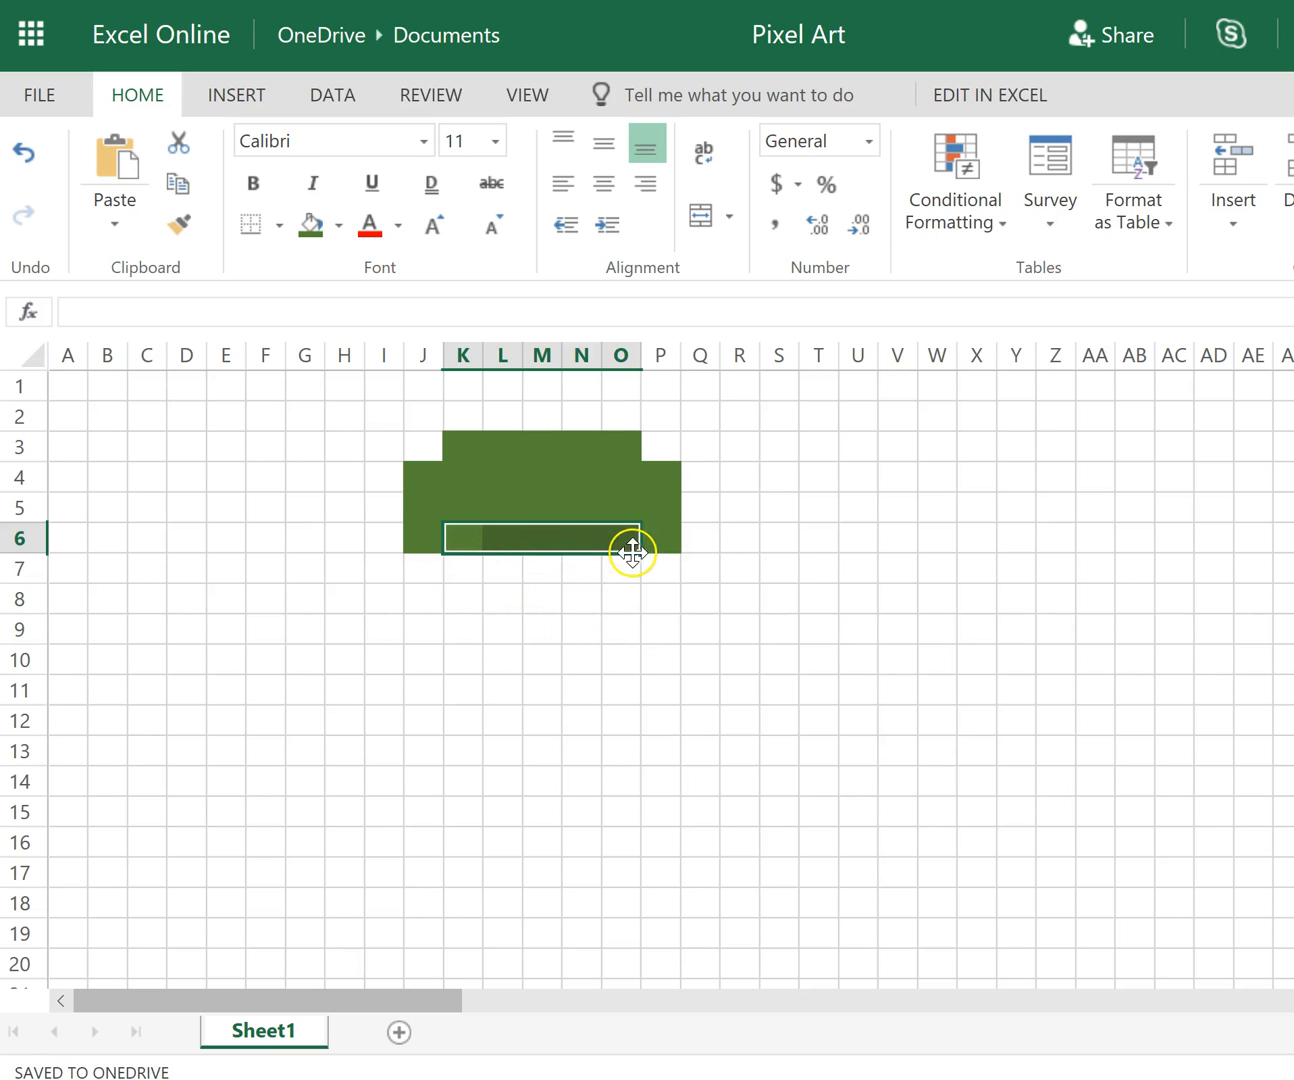
pyautogui.click(620, 538)
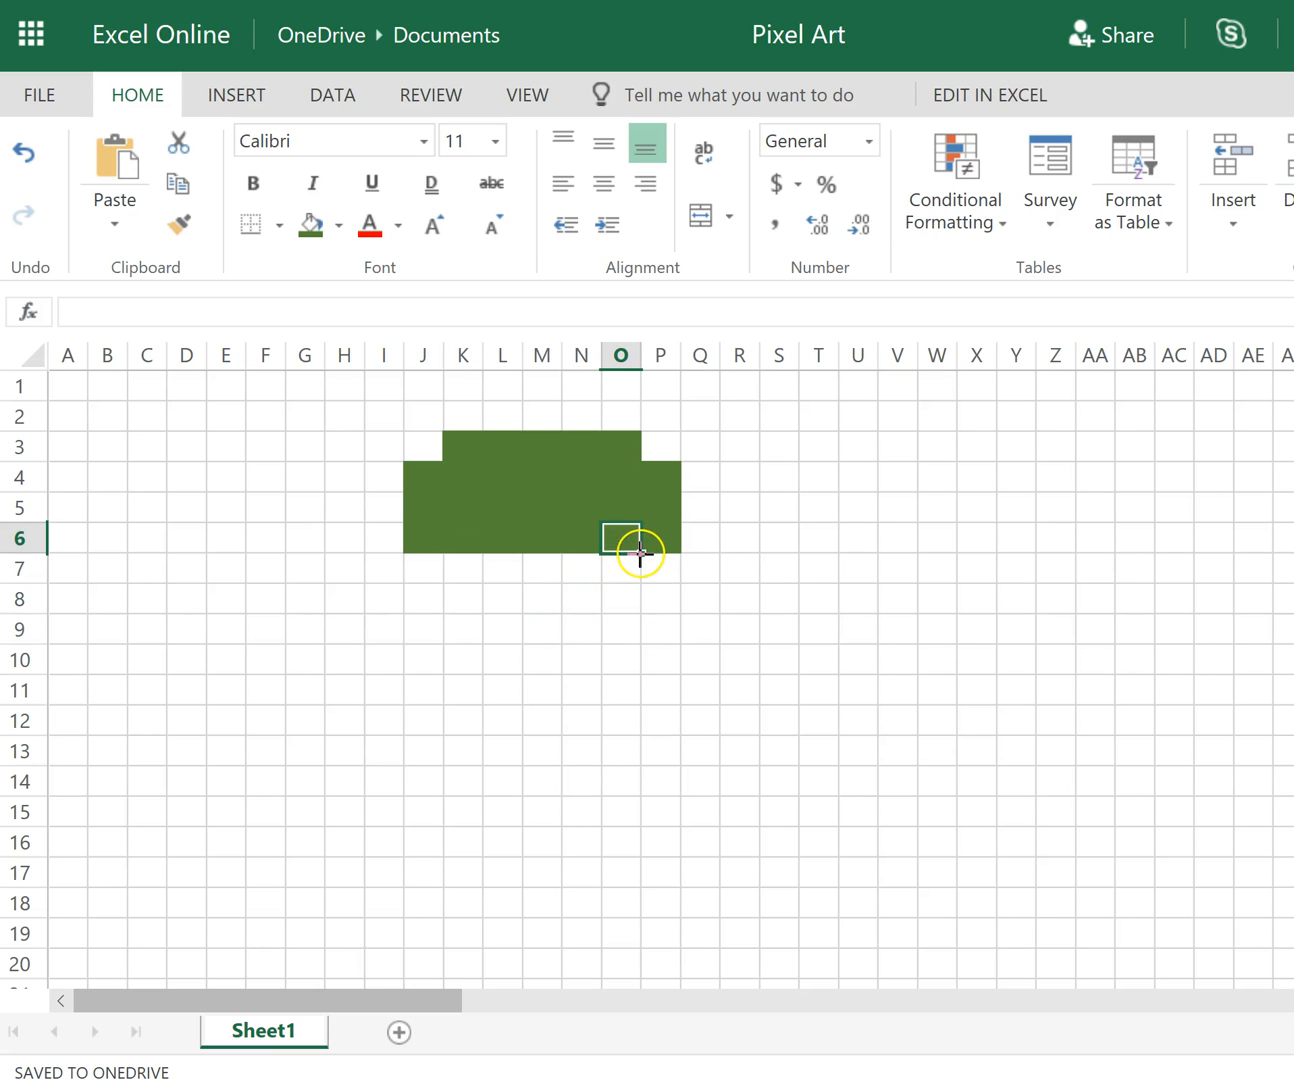
# Step: Extend the canopy green down through rows 7–9, filling K7:O9
pyautogui.moveTo(620, 537); pyautogui.dragTo(638, 628)
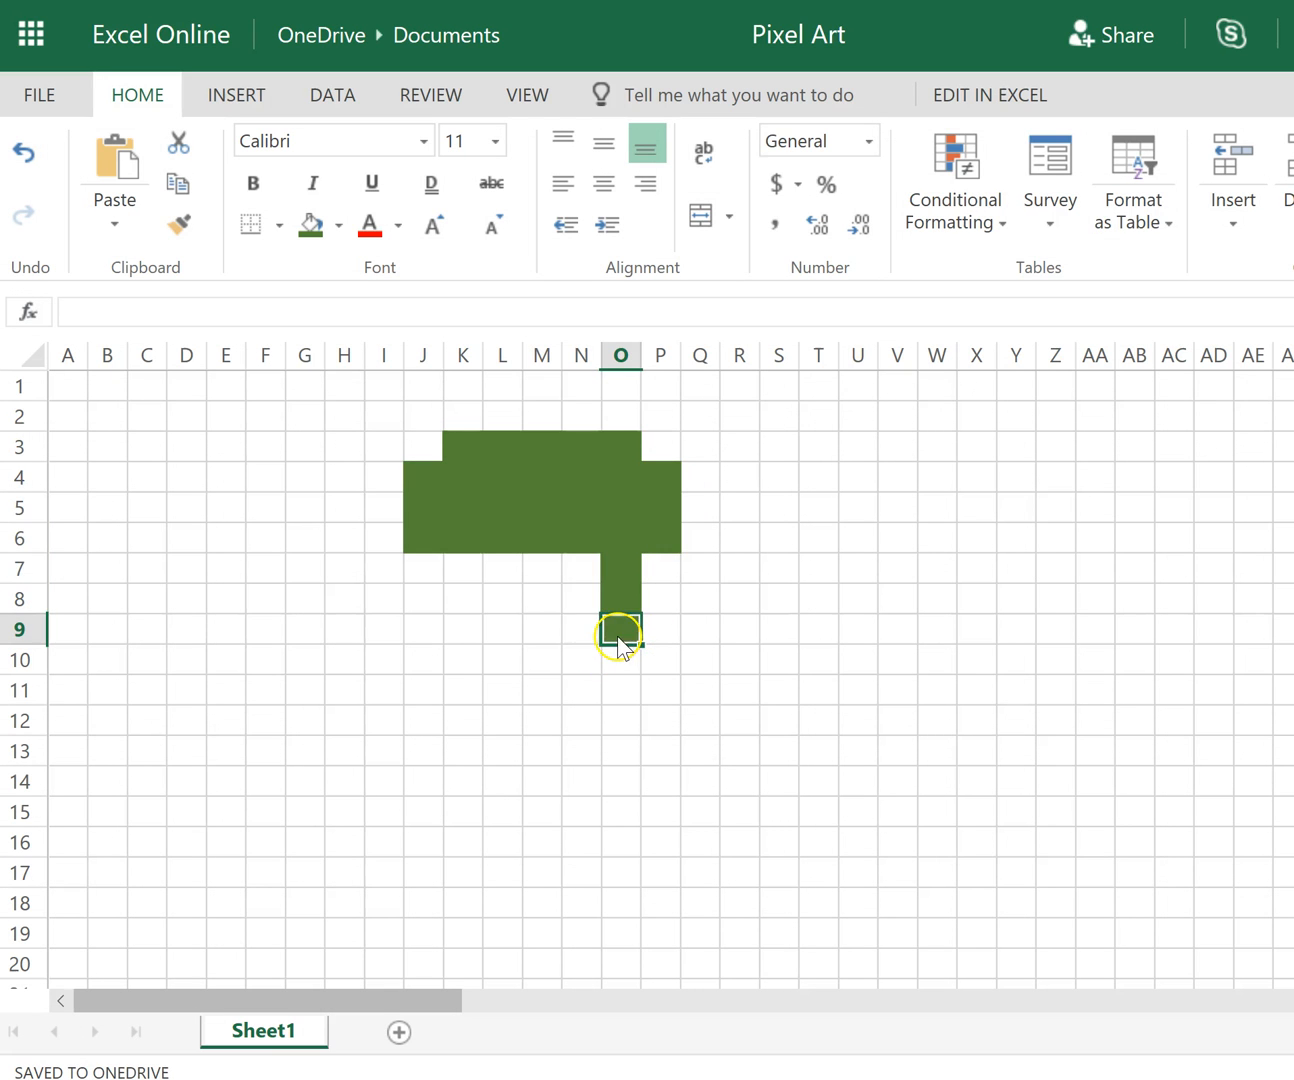
pyautogui.moveTo(620, 630); pyautogui.dragTo(443, 630)
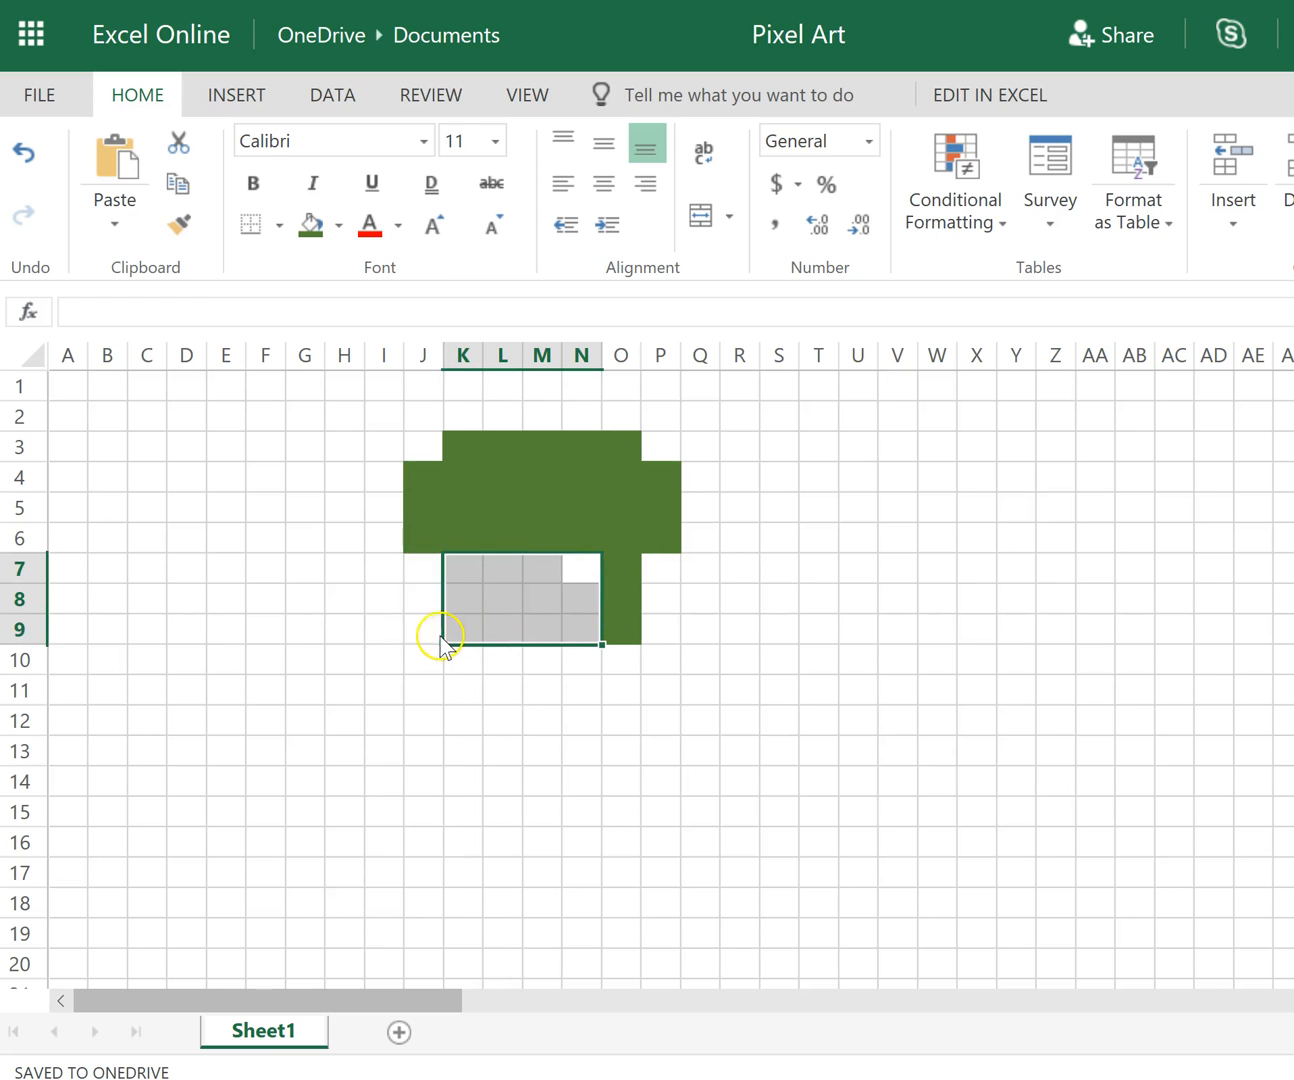
pyautogui.moveTo(332, 266)
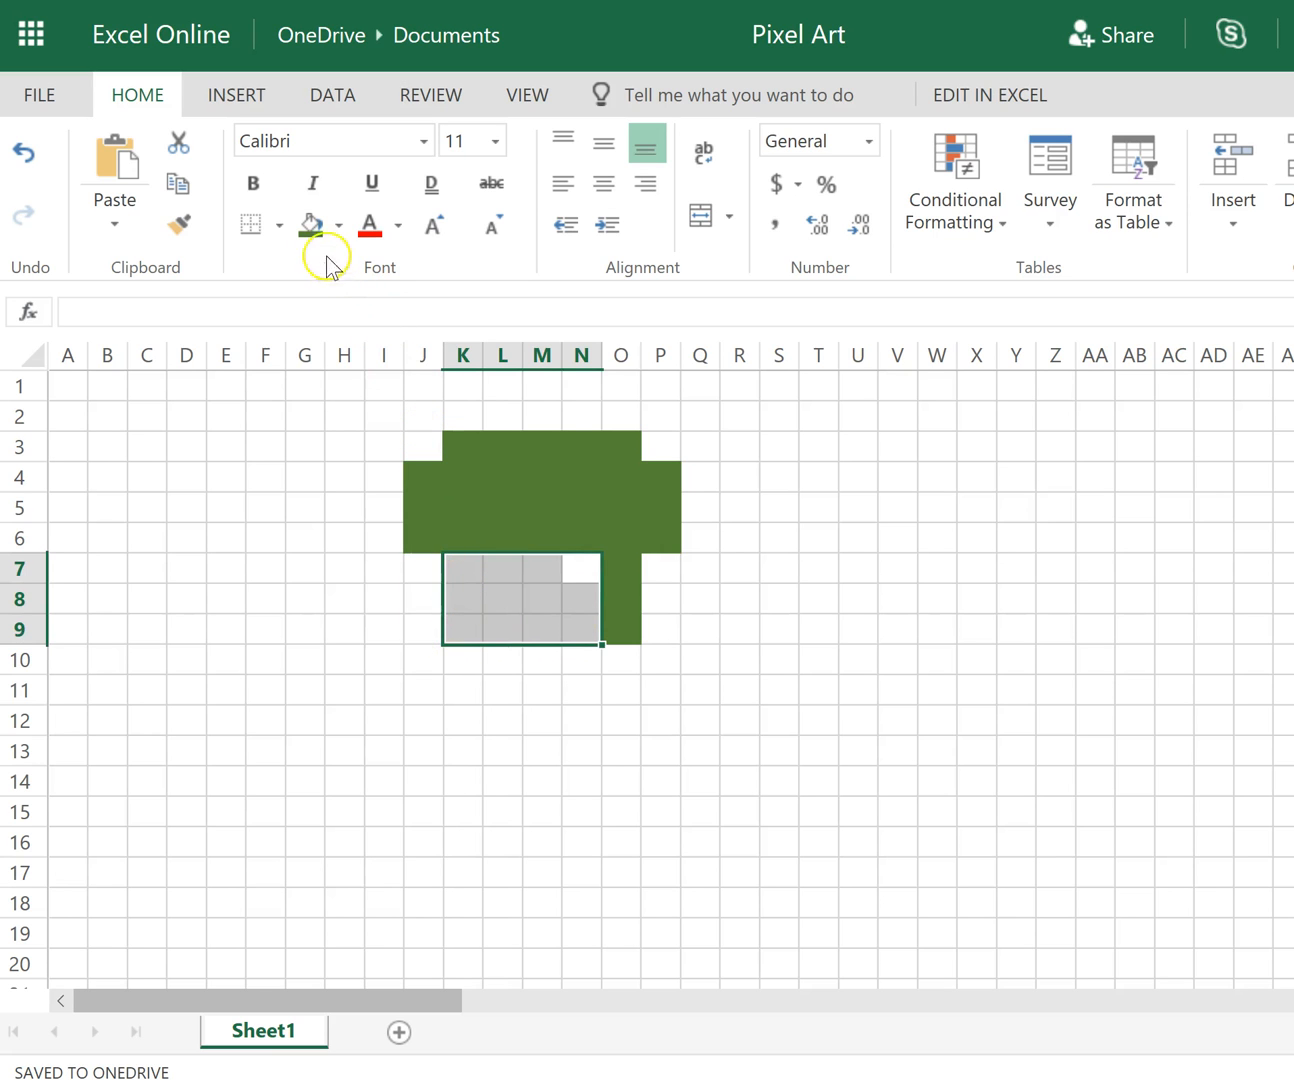
pyautogui.click(312, 224)
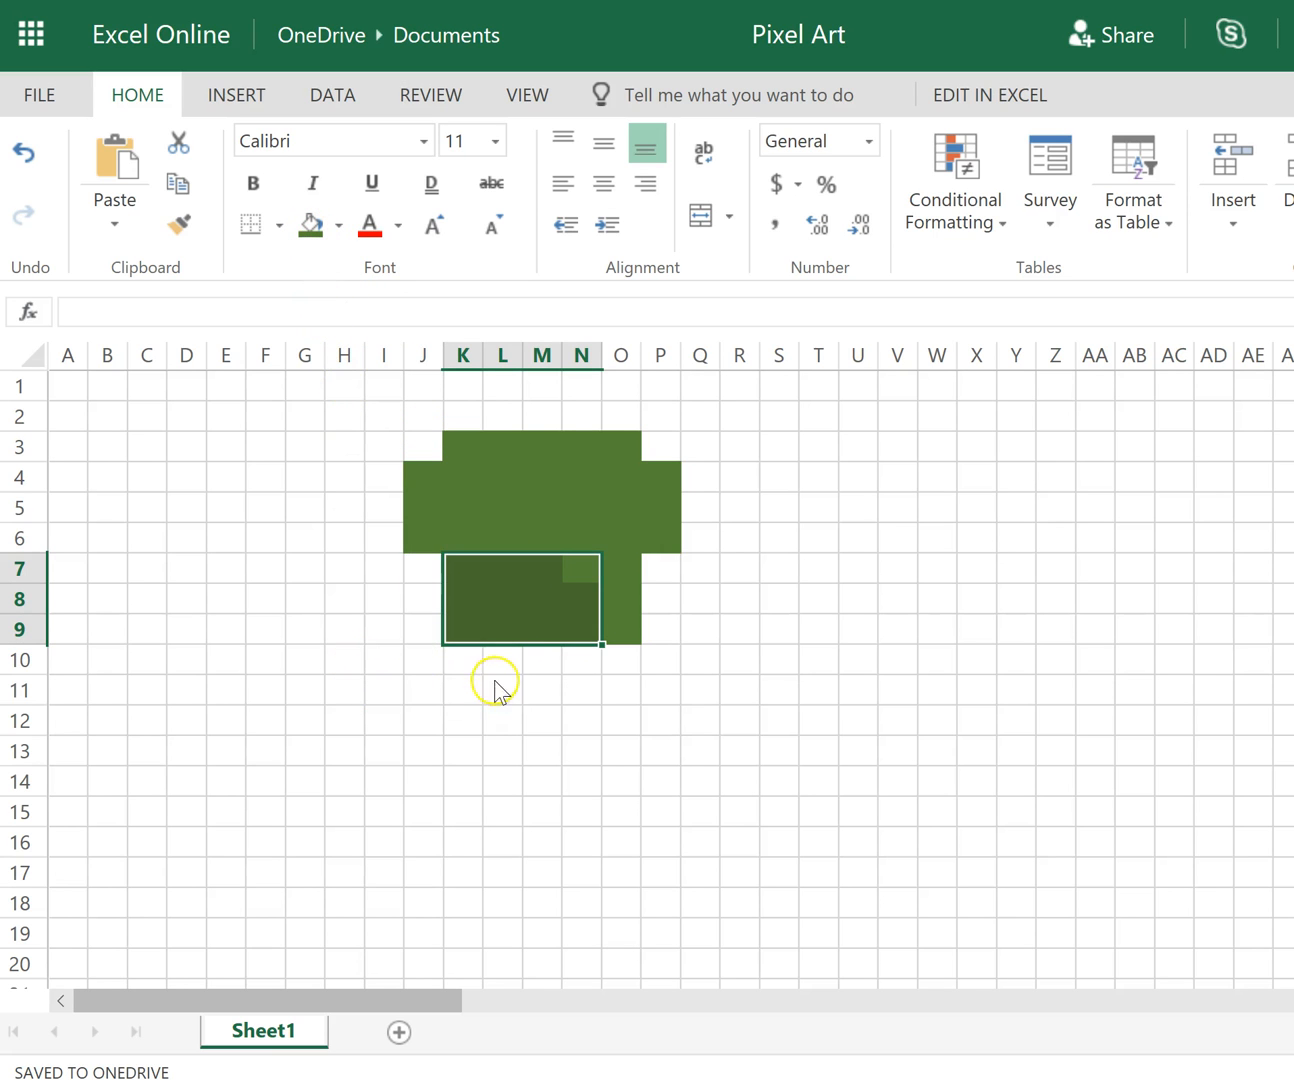
pyautogui.click(542, 660)
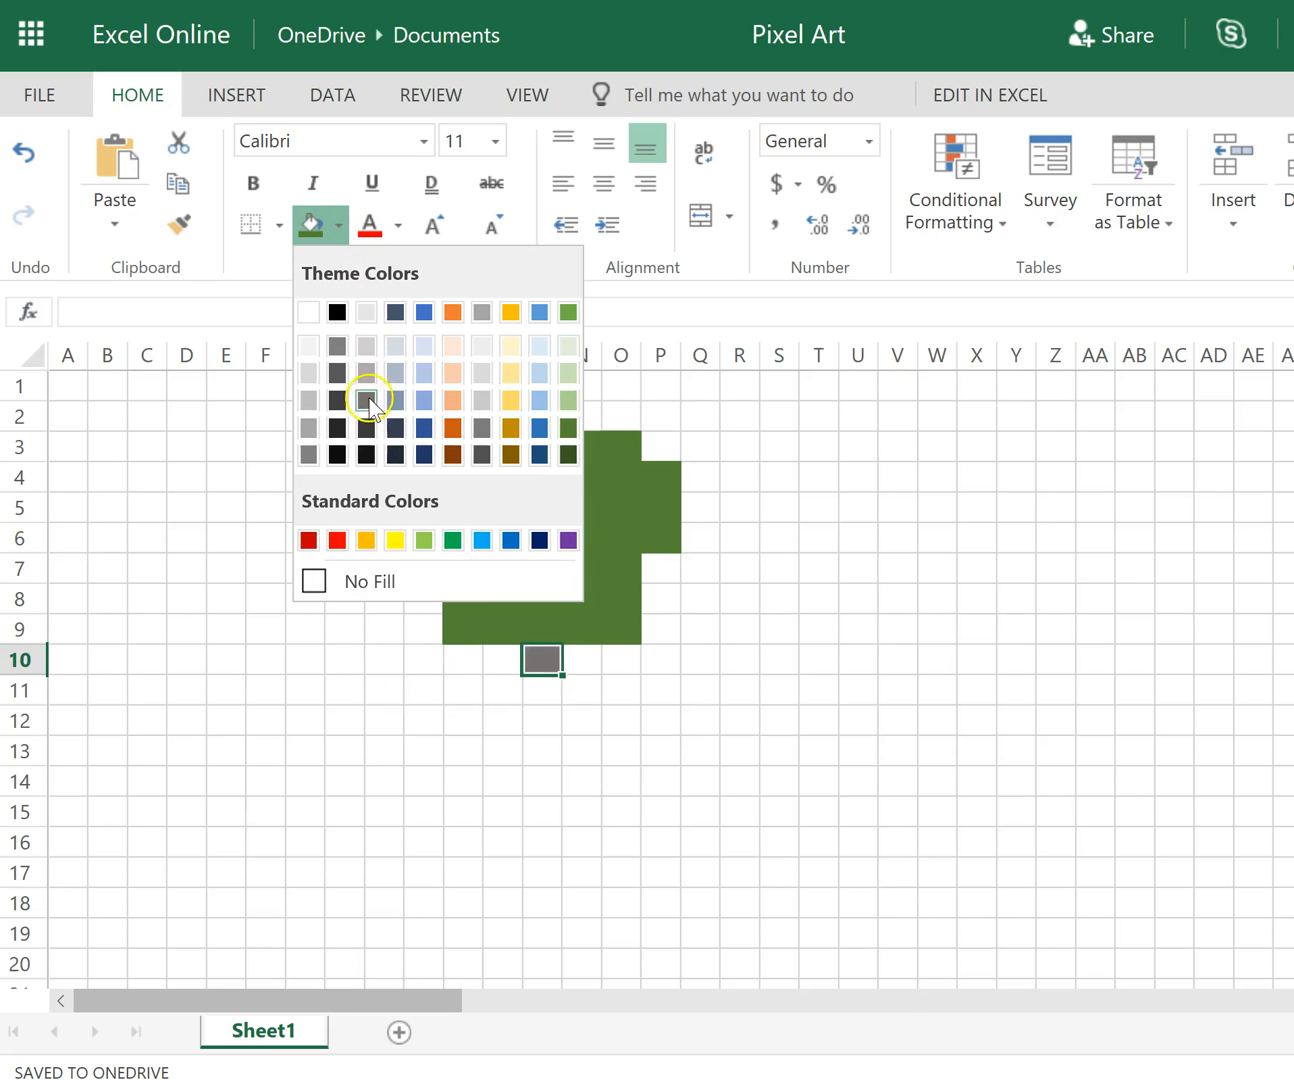
# Step: Fill the trunk cells M10 through M14 with a brown shade
pyautogui.click(423, 540)
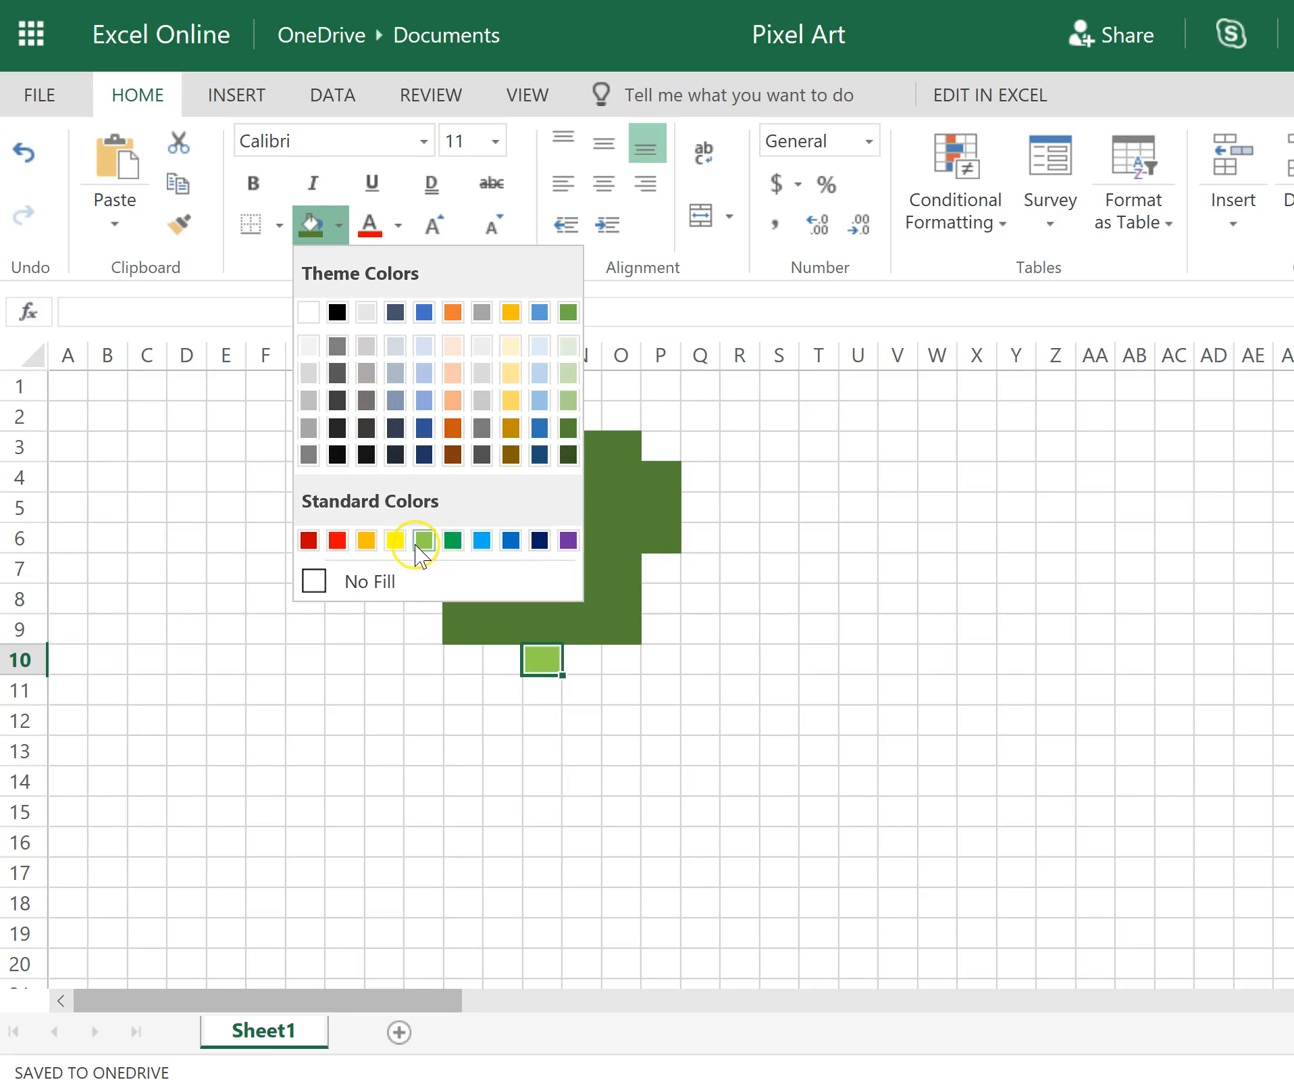
pyautogui.click(423, 540)
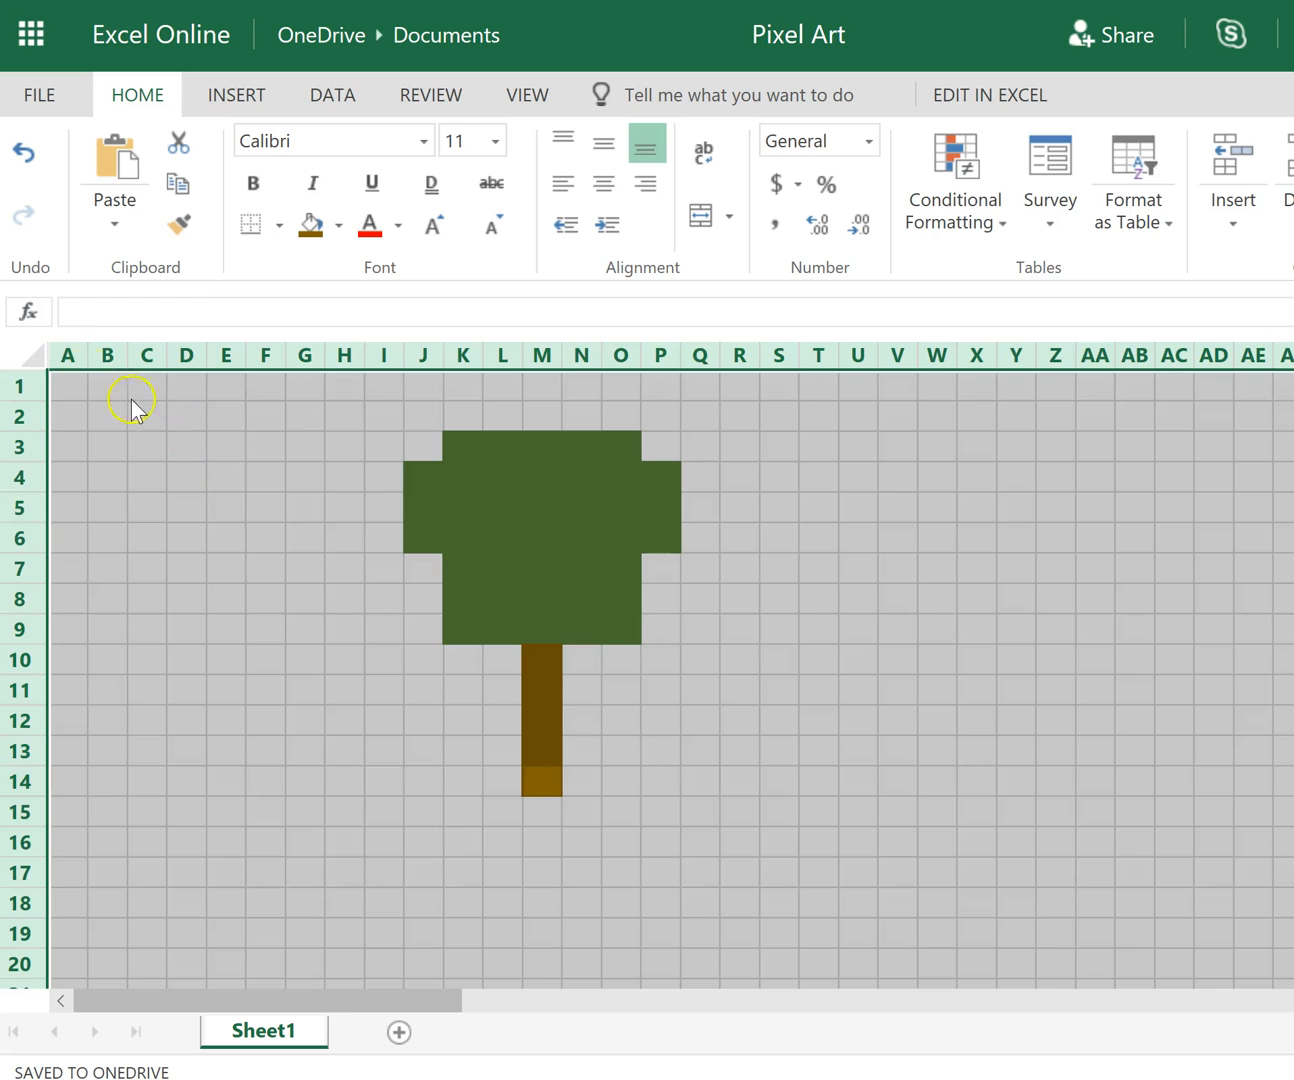
pyautogui.moveTo(90, 362)
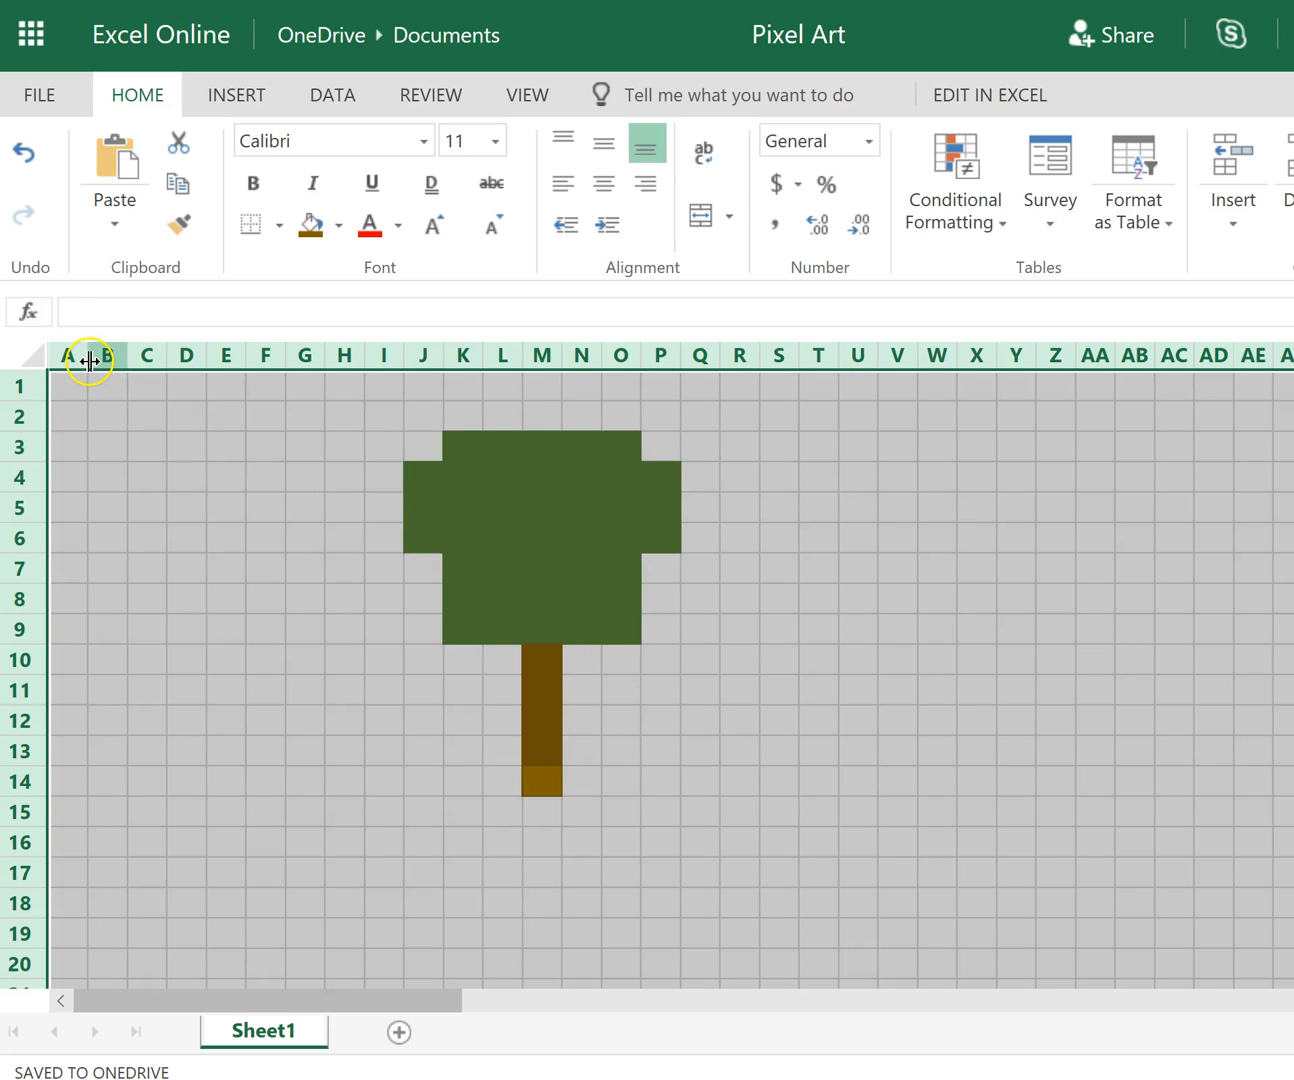
# Step: Widen all columns and heighten all rows to match, then scroll down over the enlarged tree
pyautogui.moveTo(108, 355); pyautogui.dragTo(118, 375)
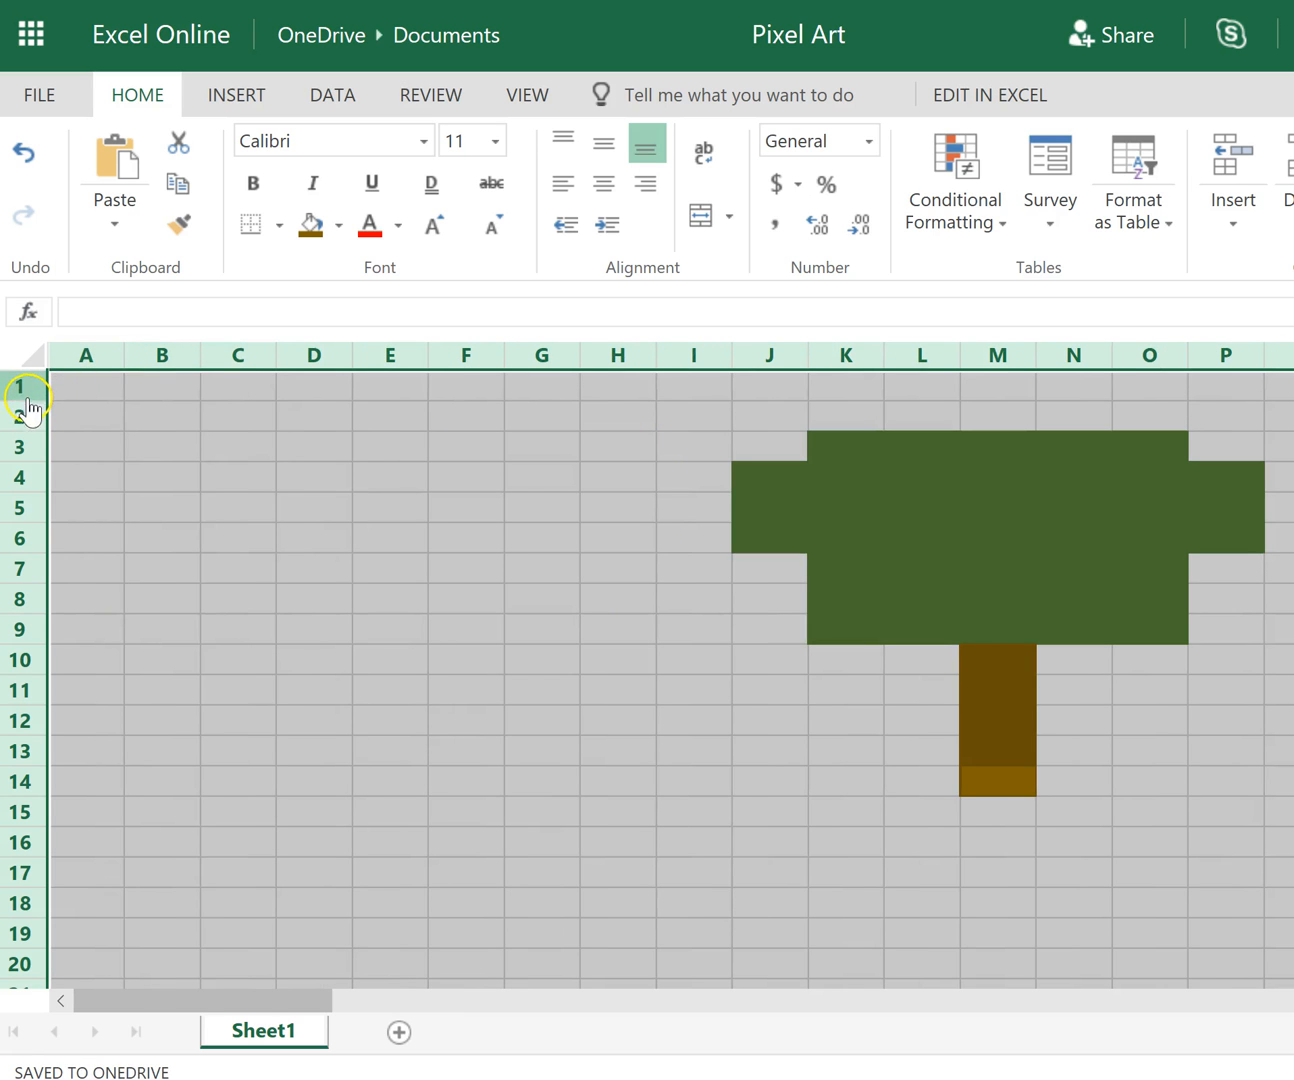
pyautogui.moveTo(30, 408); pyautogui.dragTo(30, 428)
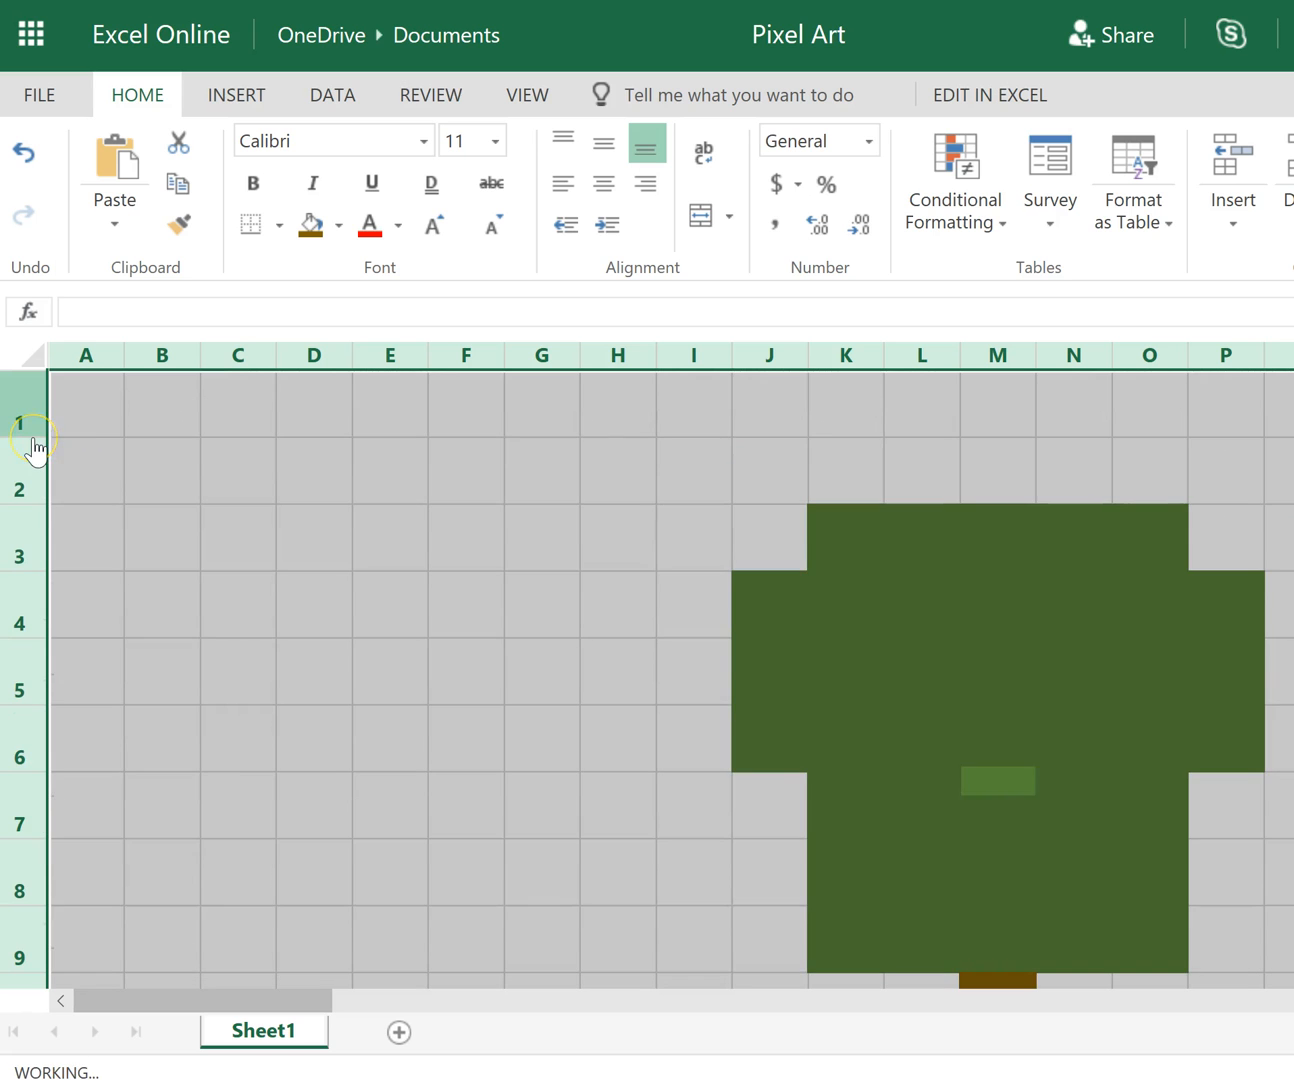
pyautogui.scroll(-3)
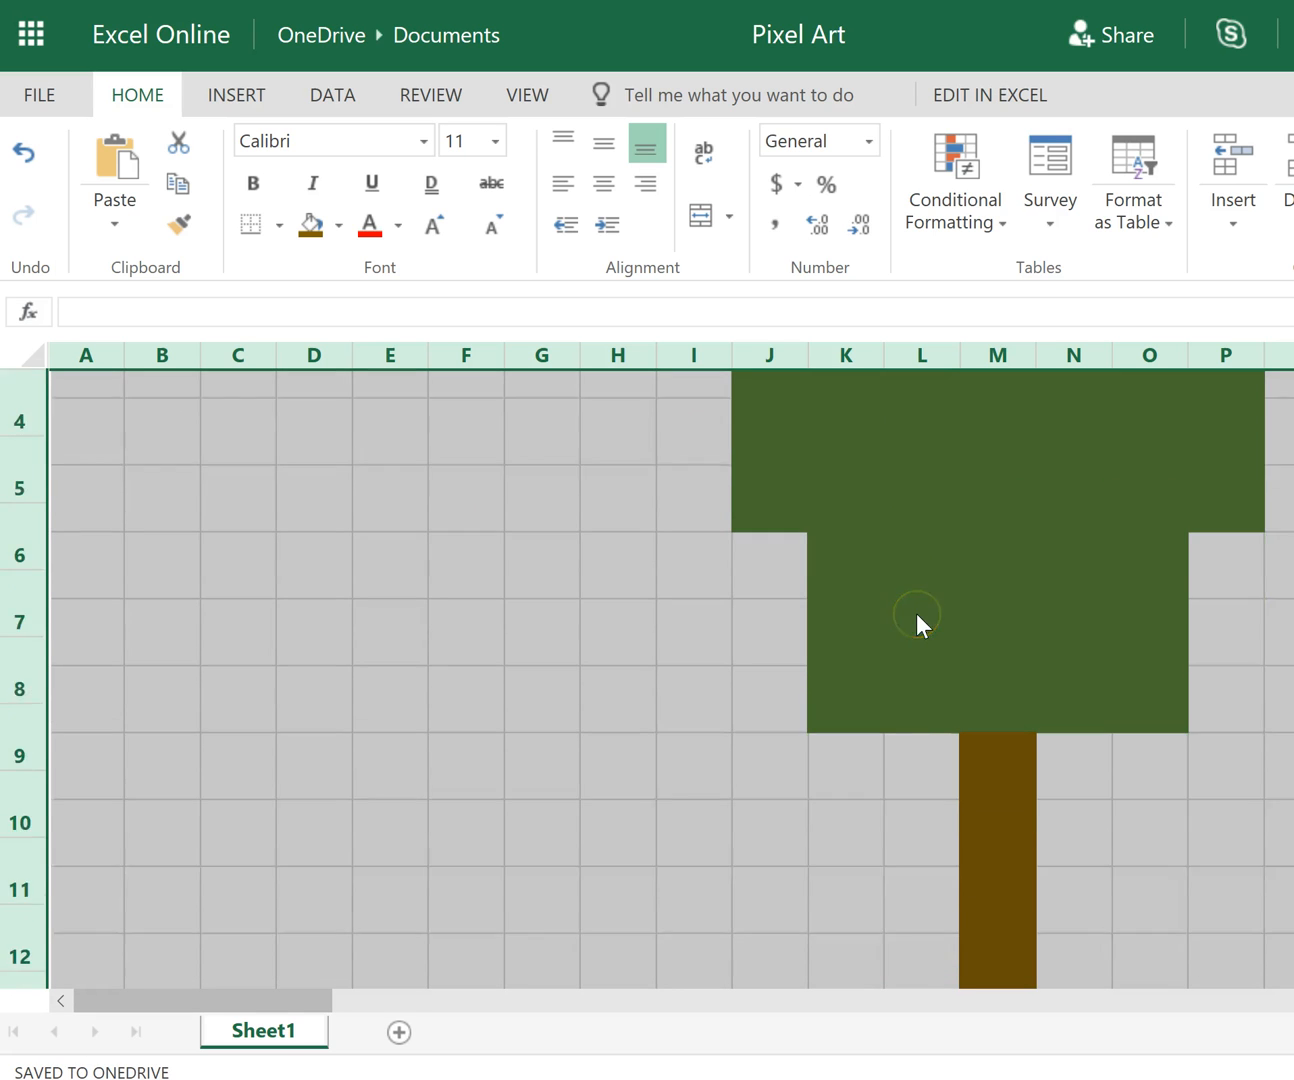
pyautogui.scroll(-3)
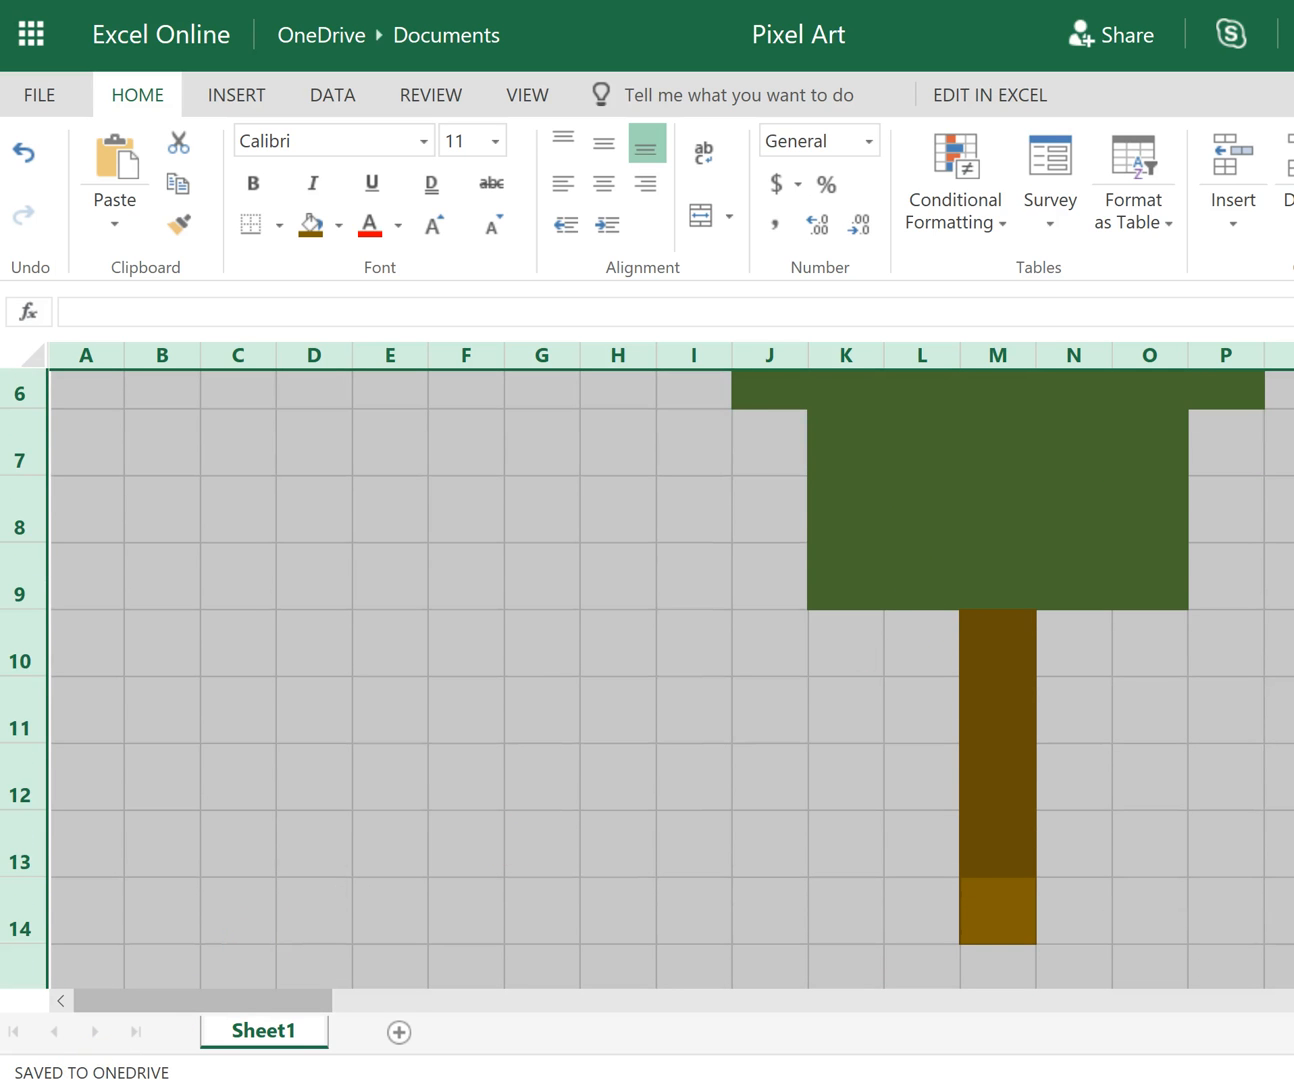